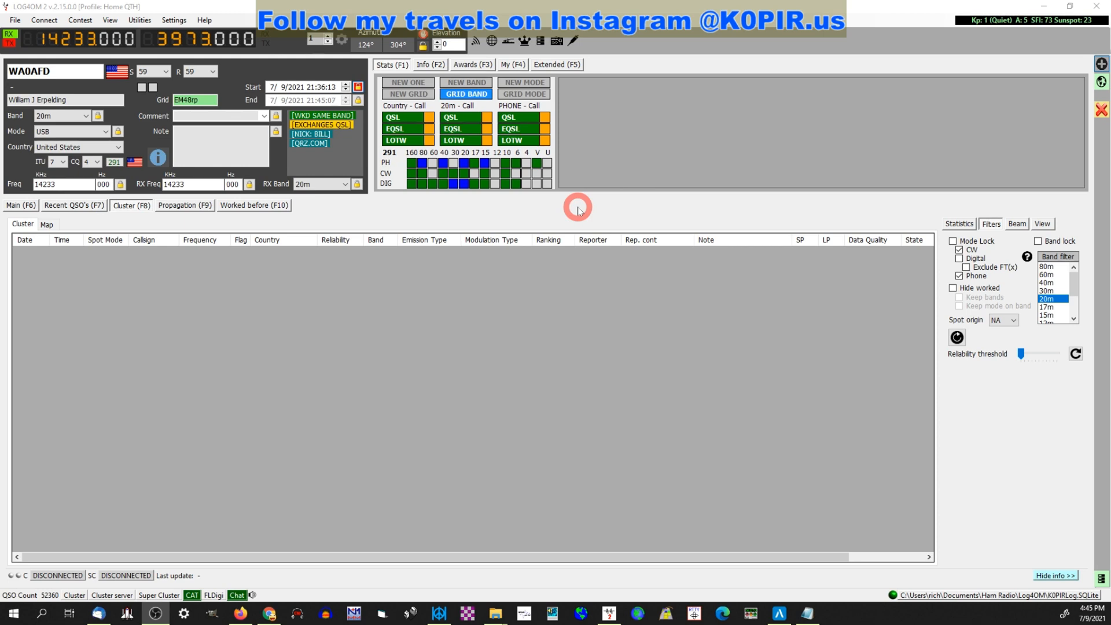
{"action": "mouse_move", "coordinate": [602, 206]}
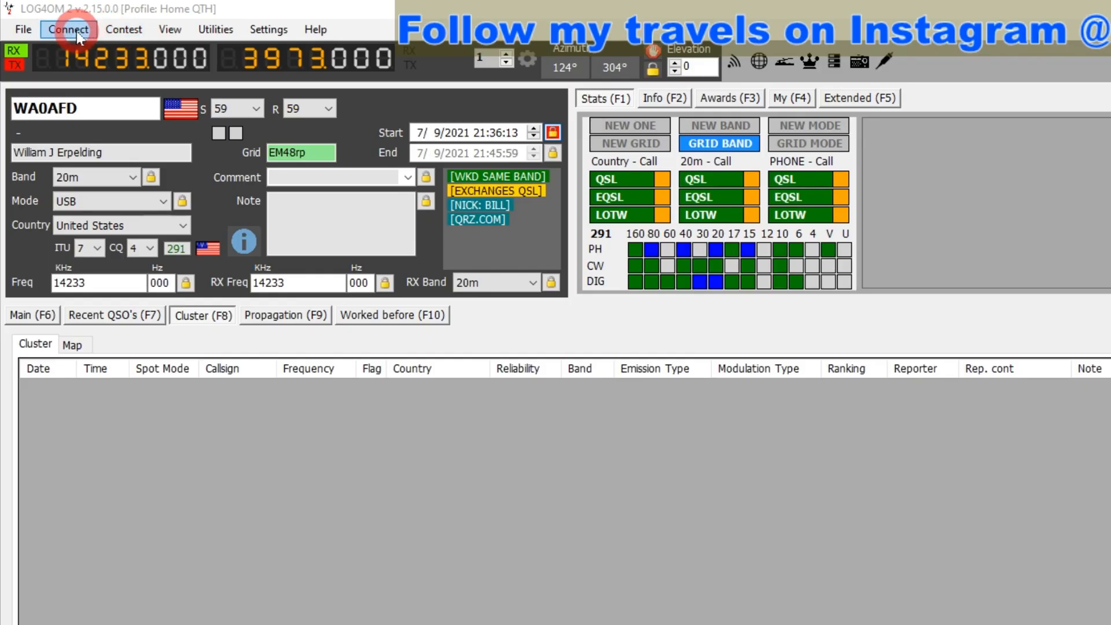
- Open Connect > Telnet cluster to show Cluster management's Connection tab with known servers
{"action": "left_click", "coordinate": [68, 30]}
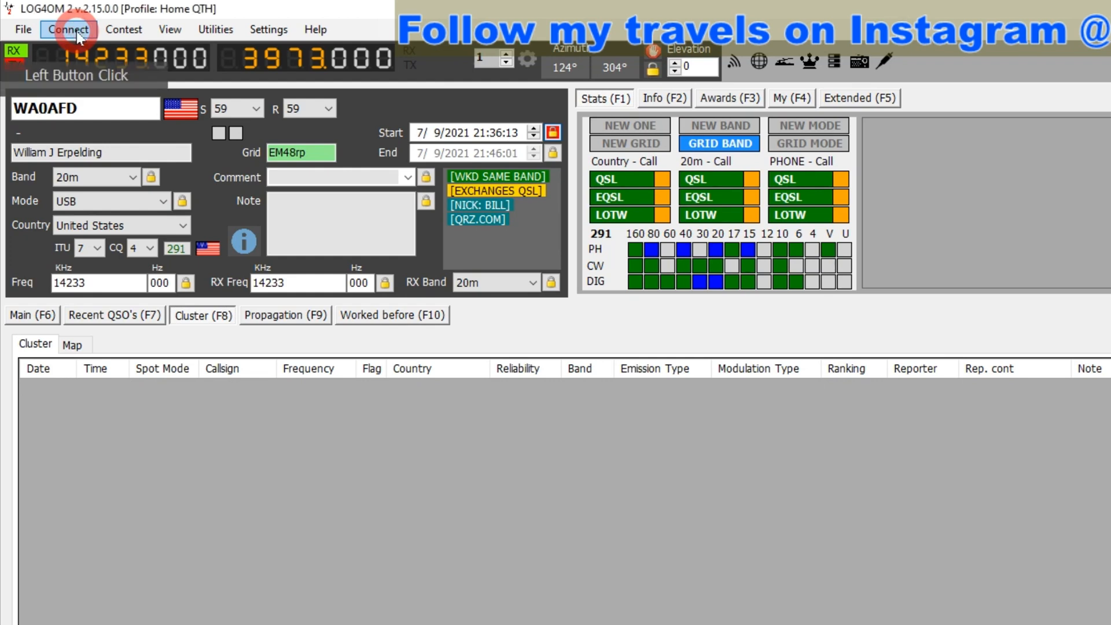
{"action": "left_click", "coordinate": [68, 29]}
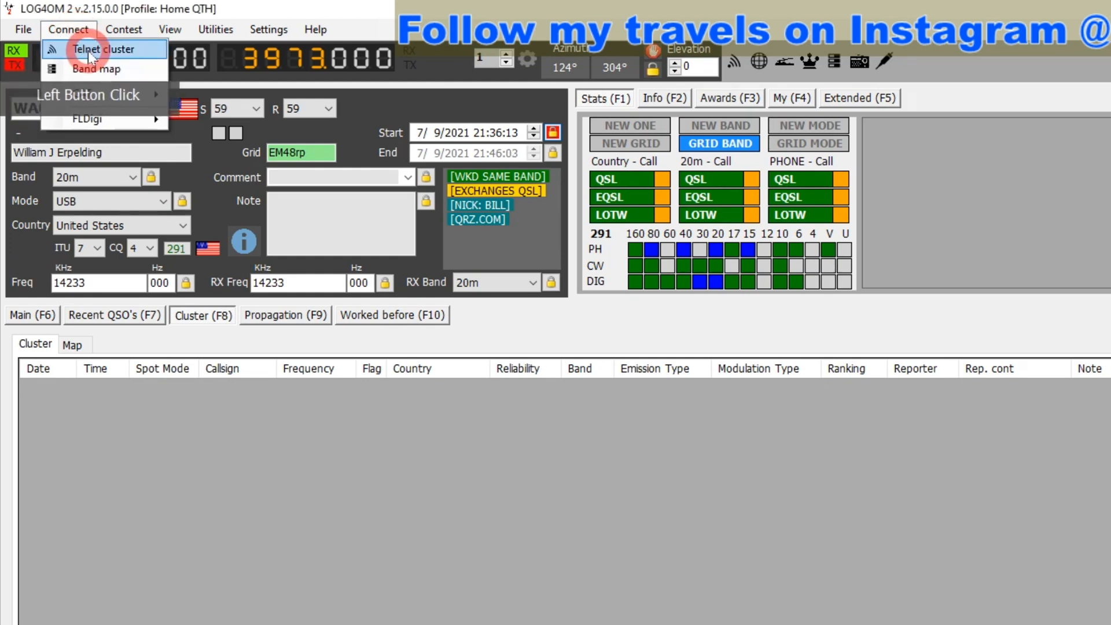
{"action": "left_click", "coordinate": [105, 49]}
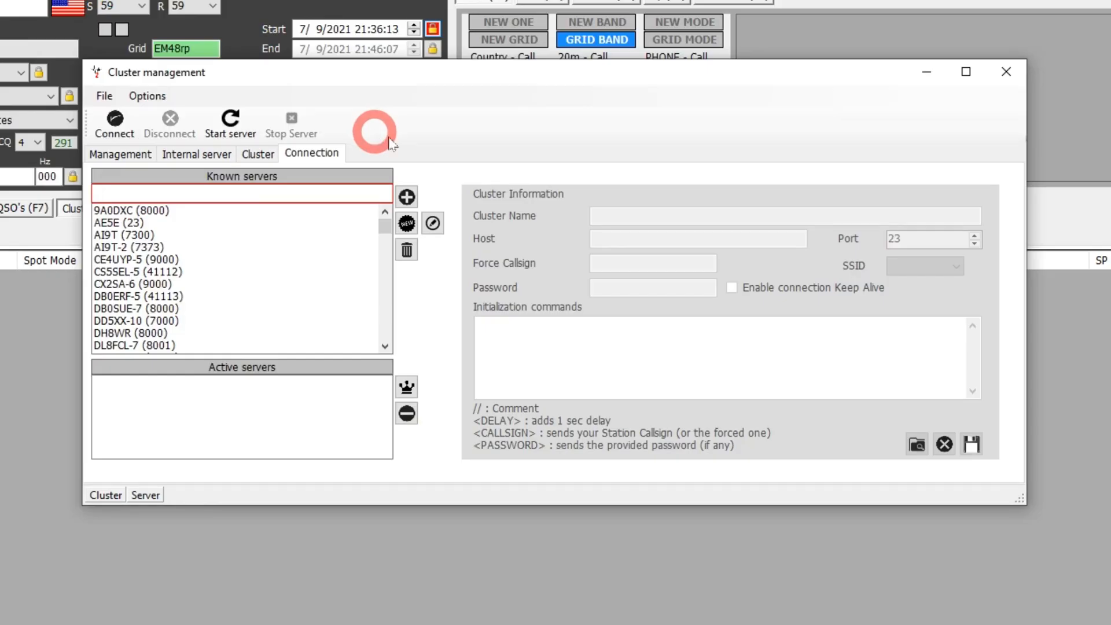
{"action": "mouse_move", "coordinate": [114, 123]}
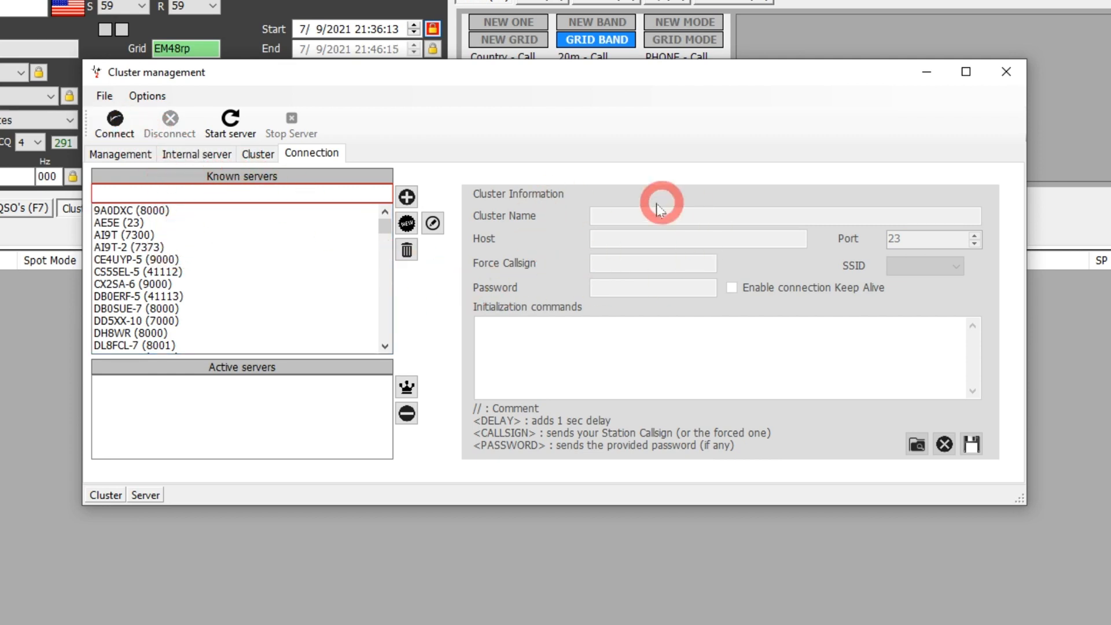
{"action": "mouse_move", "coordinate": [675, 182]}
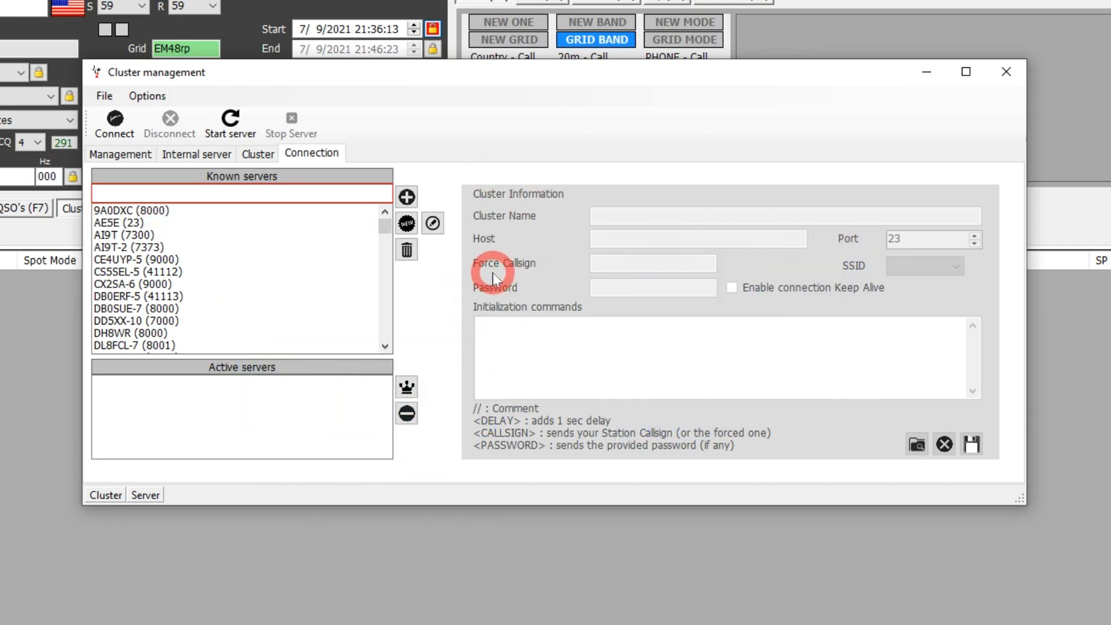
{"action": "left_click", "coordinate": [406, 197]}
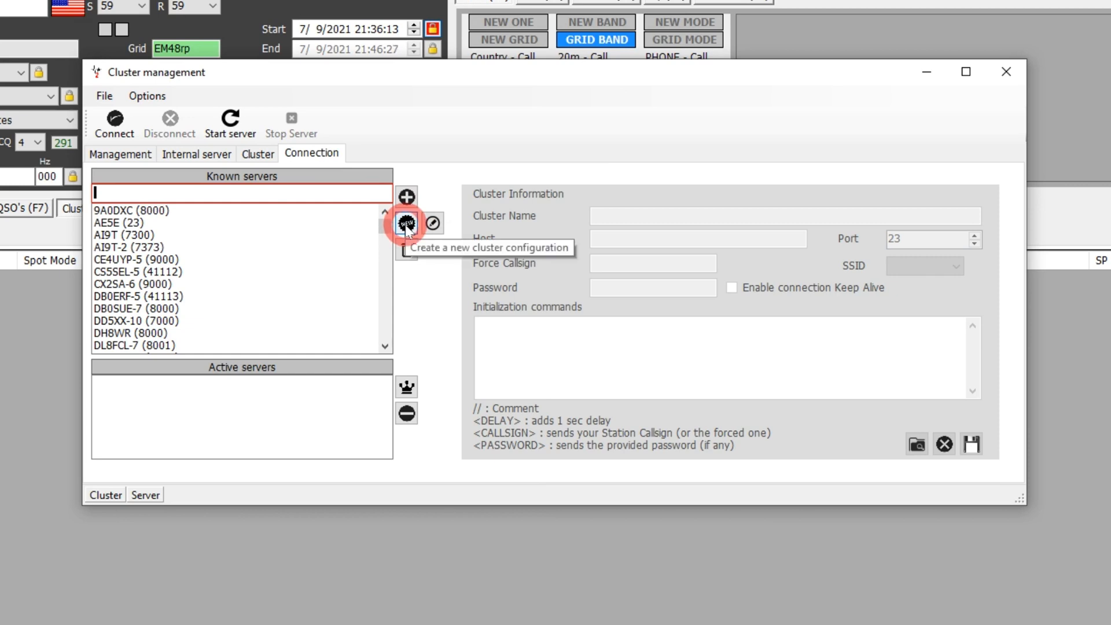
- Start a new K0PIR-2 cluster configuration with host pi.k0pir.us and port 7300
{"action": "left_click", "coordinate": [406, 224]}
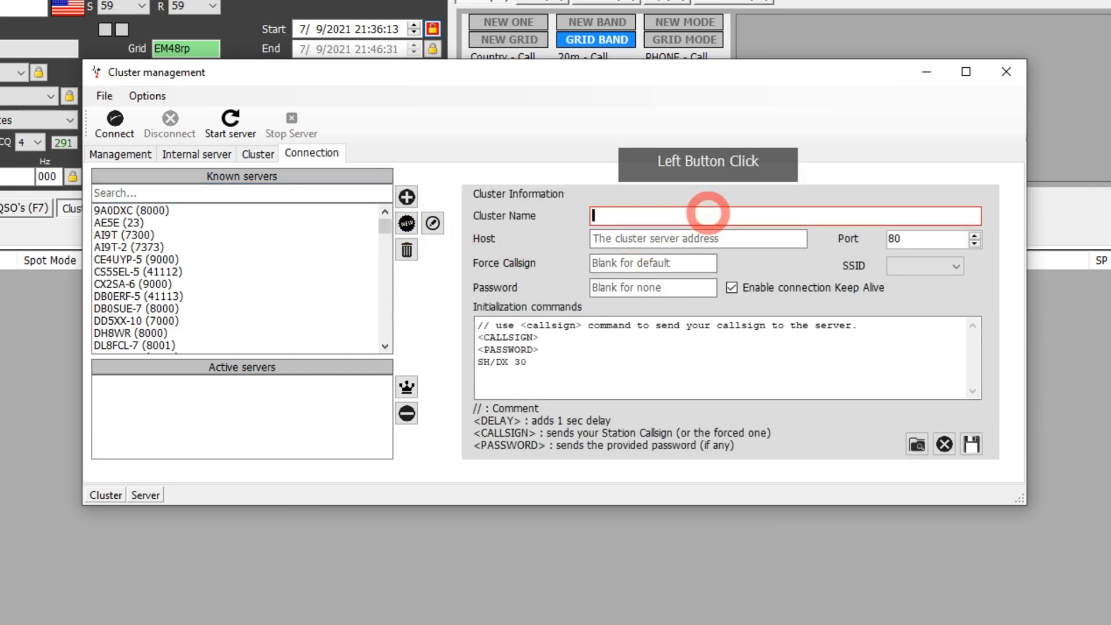
{"action": "type", "text": "K0PIR-"}
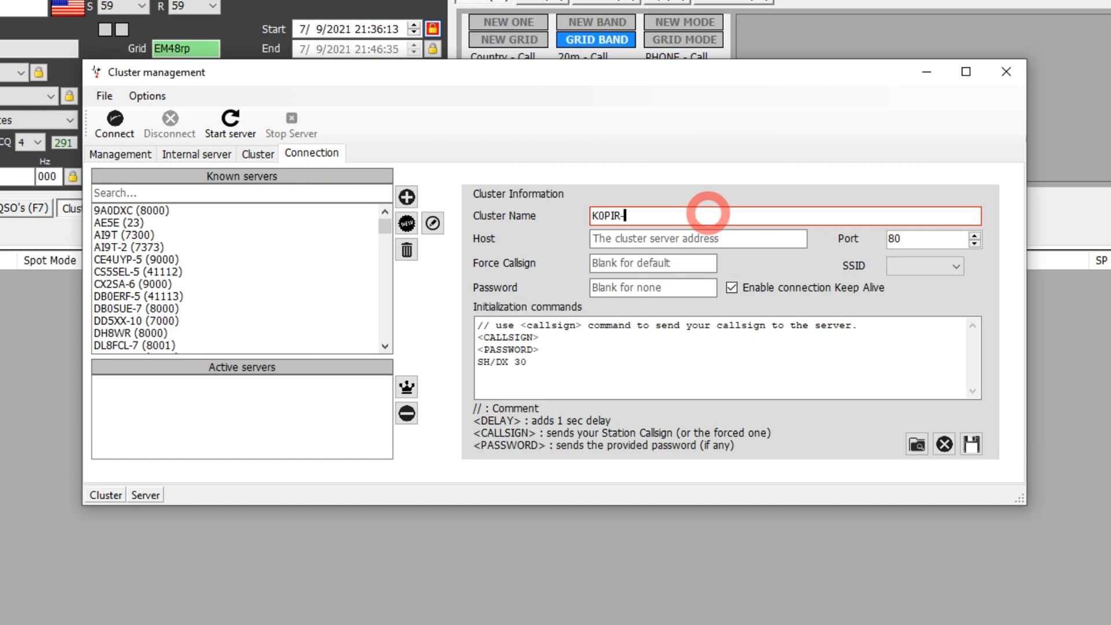
{"action": "type", "text": "2"}
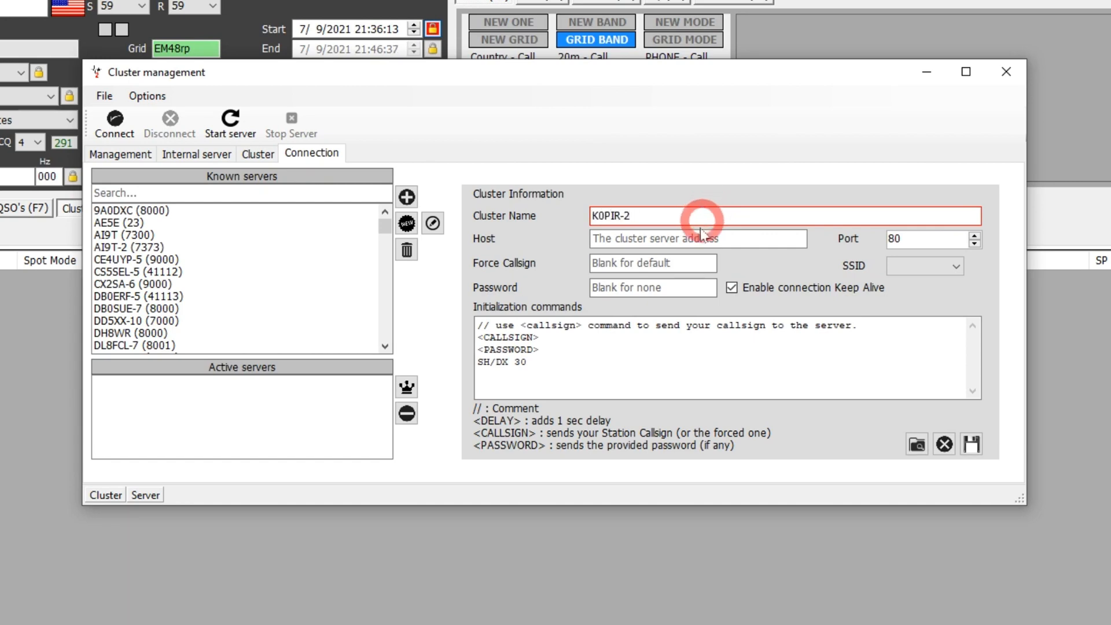
{"action": "type", "text": "pi.k0pir.us"}
{"action": "left_click", "coordinate": [932, 238]}
{"action": "type", "text": "7300"}
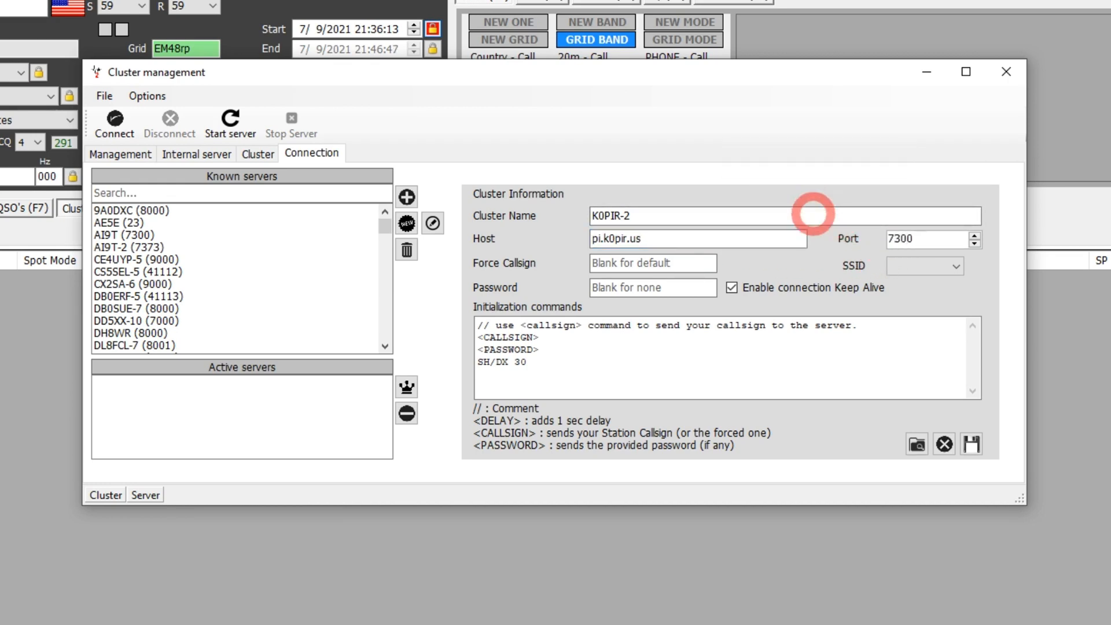
- Enter a W0P… forced callsign and save the new cluster server configuration
{"action": "left_click", "coordinate": [652, 262]}
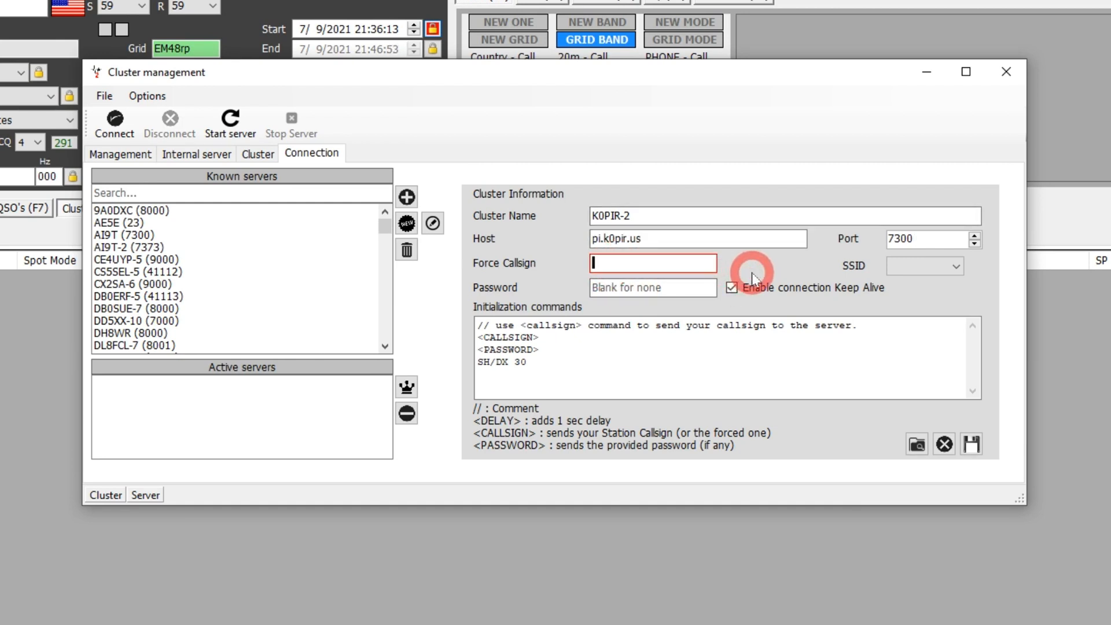
{"action": "type", "text": "W0PIR"}
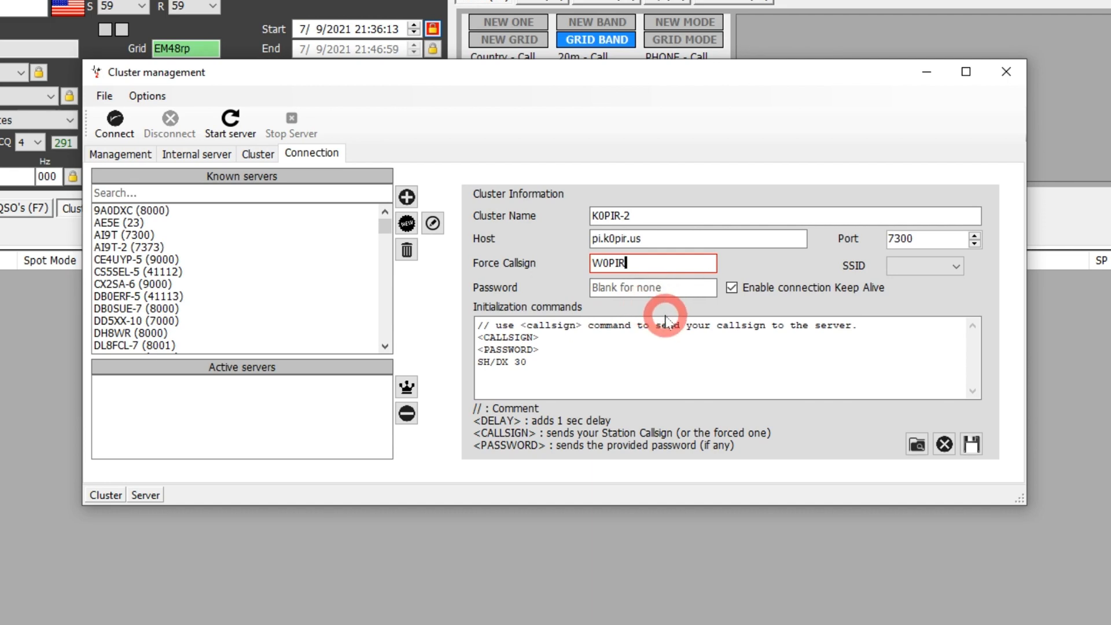
{"action": "mouse_move", "coordinate": [971, 444]}
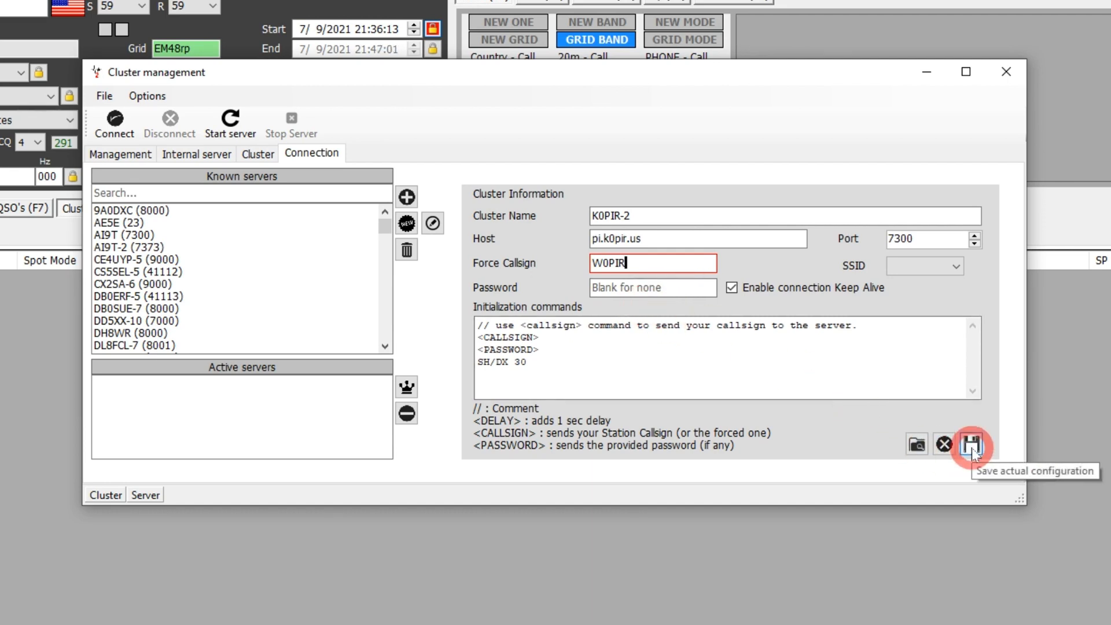
{"action": "left_click", "coordinate": [971, 444]}
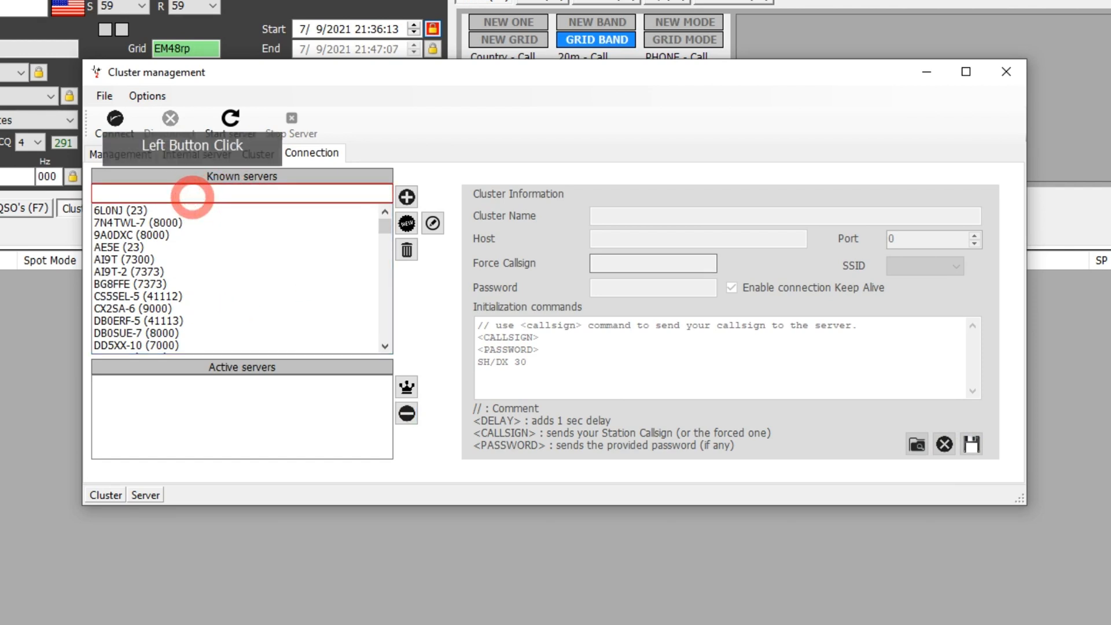
- Filter known servers by 'k0' and add K0PIR-2 to the active servers
{"action": "type", "text": "k0"}
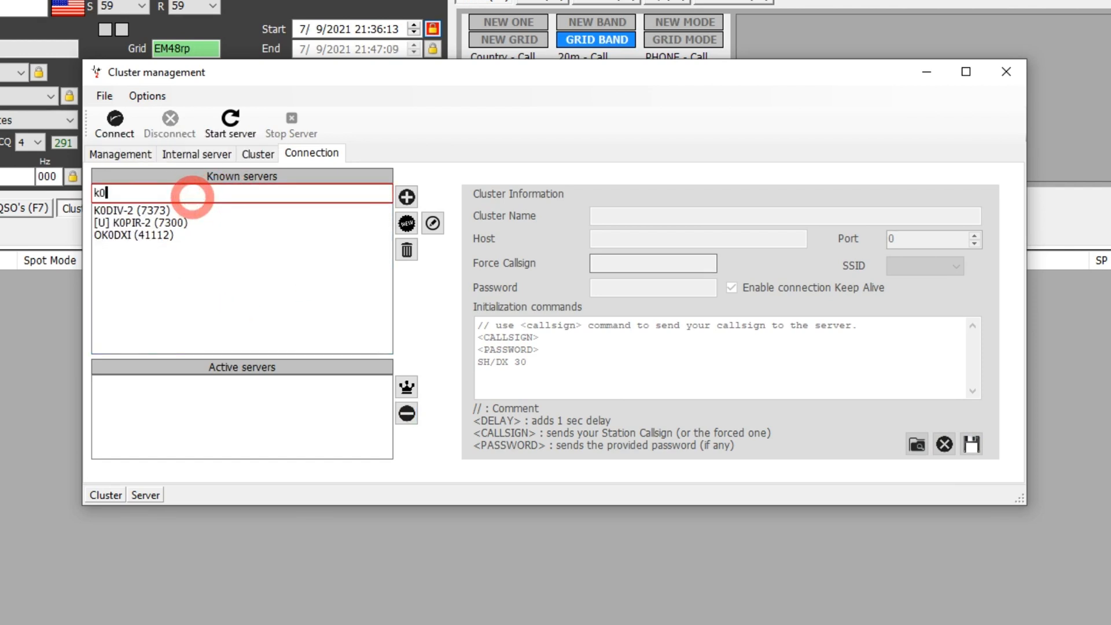
{"action": "left_click", "coordinate": [142, 222]}
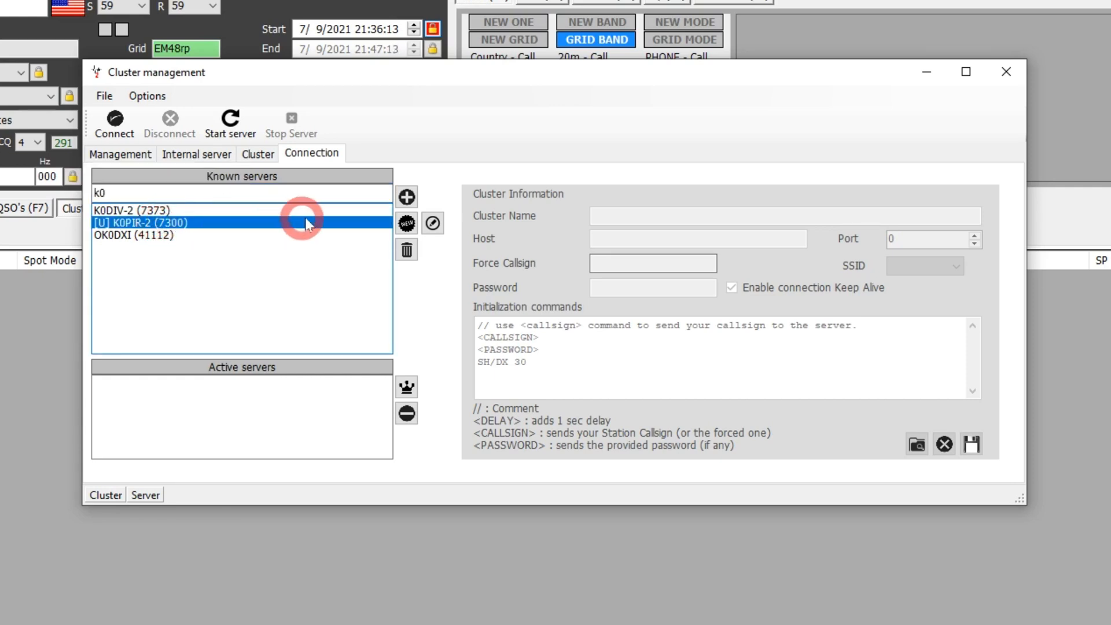
{"action": "left_click", "coordinate": [406, 196]}
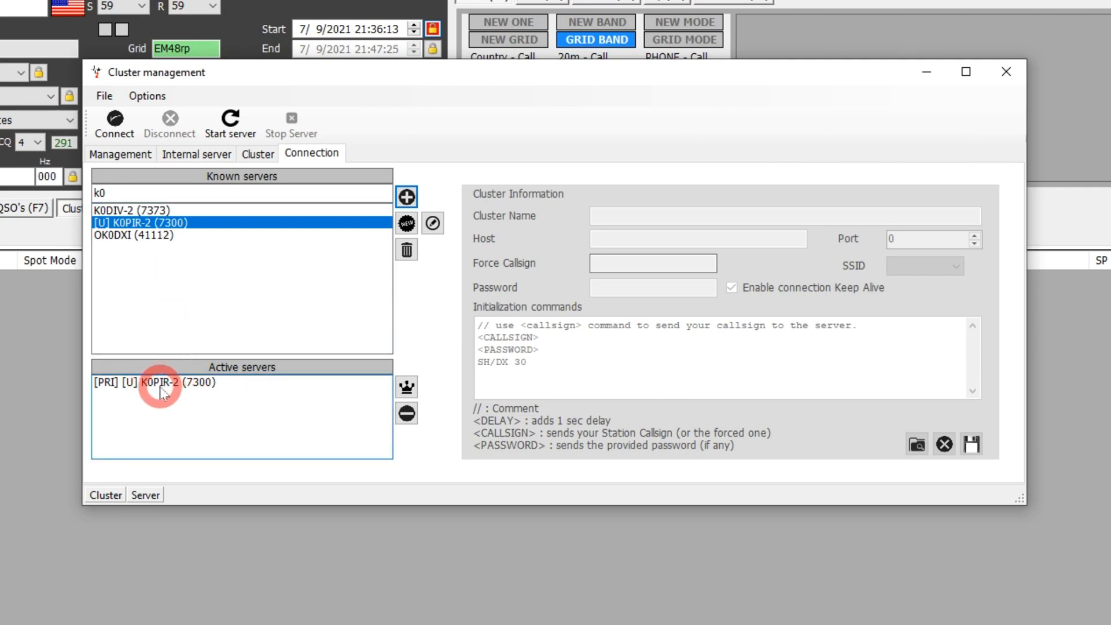
{"action": "mouse_move", "coordinate": [205, 394]}
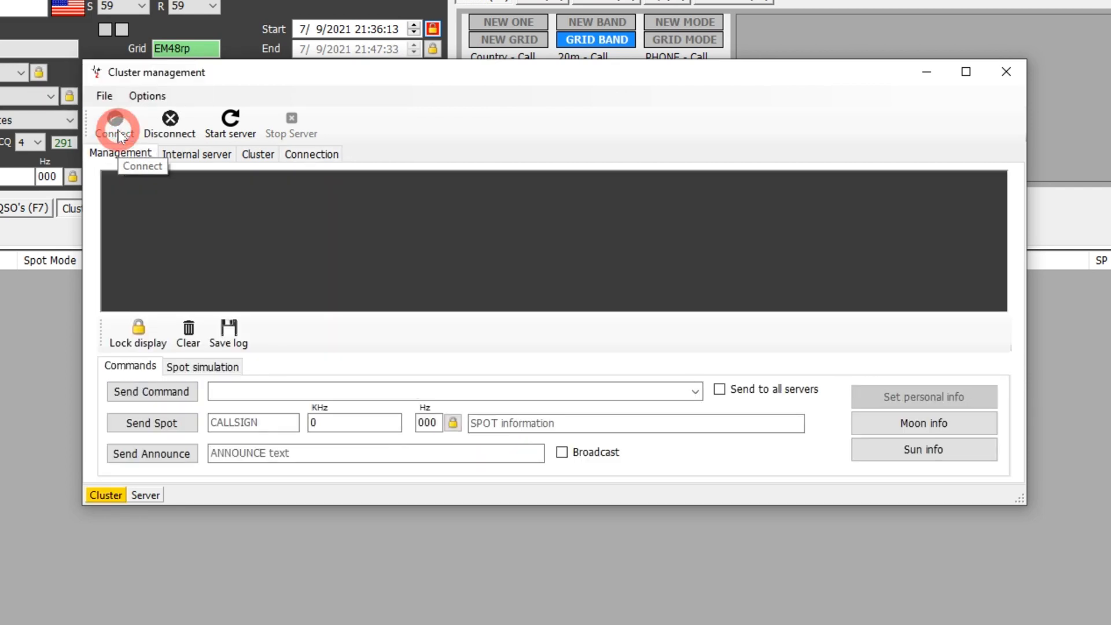
- Connect to the K0PIR-2 cluster and view incoming DX spots in the table
{"action": "left_click", "coordinate": [114, 124]}
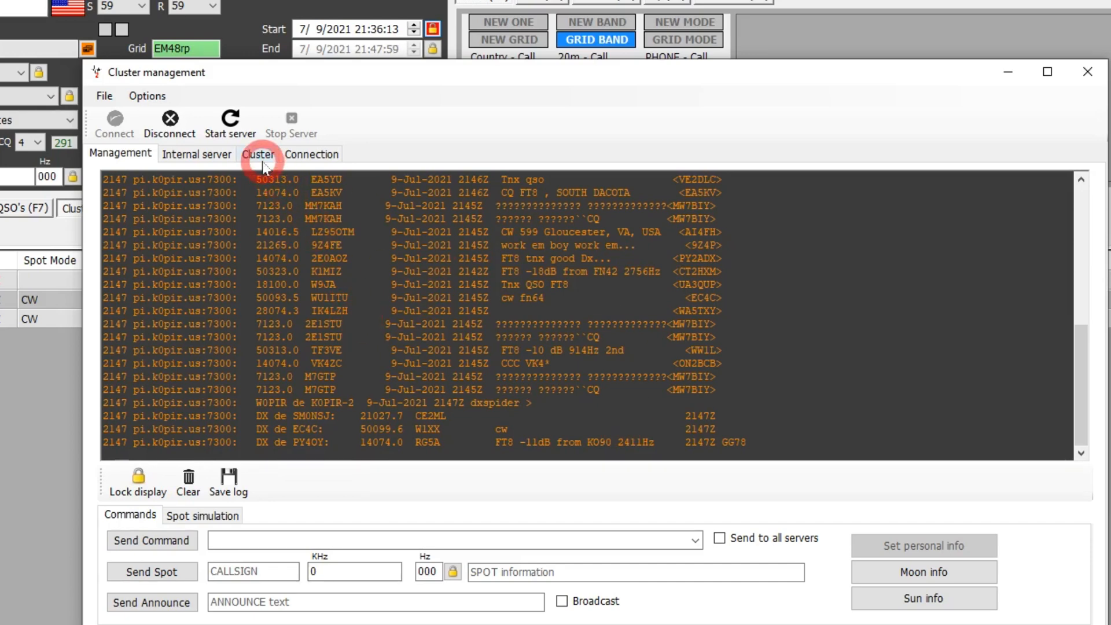
{"action": "left_click", "coordinate": [257, 154]}
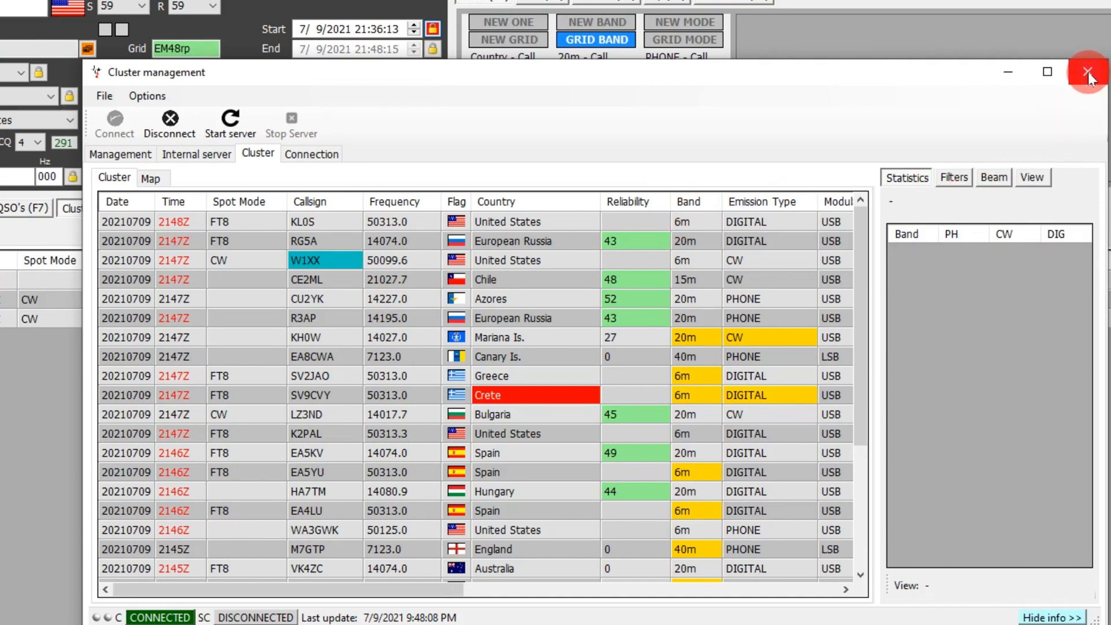
- Close cluster management and refresh solar activity data and the cluster spot list
{"action": "left_click", "coordinate": [1089, 75]}
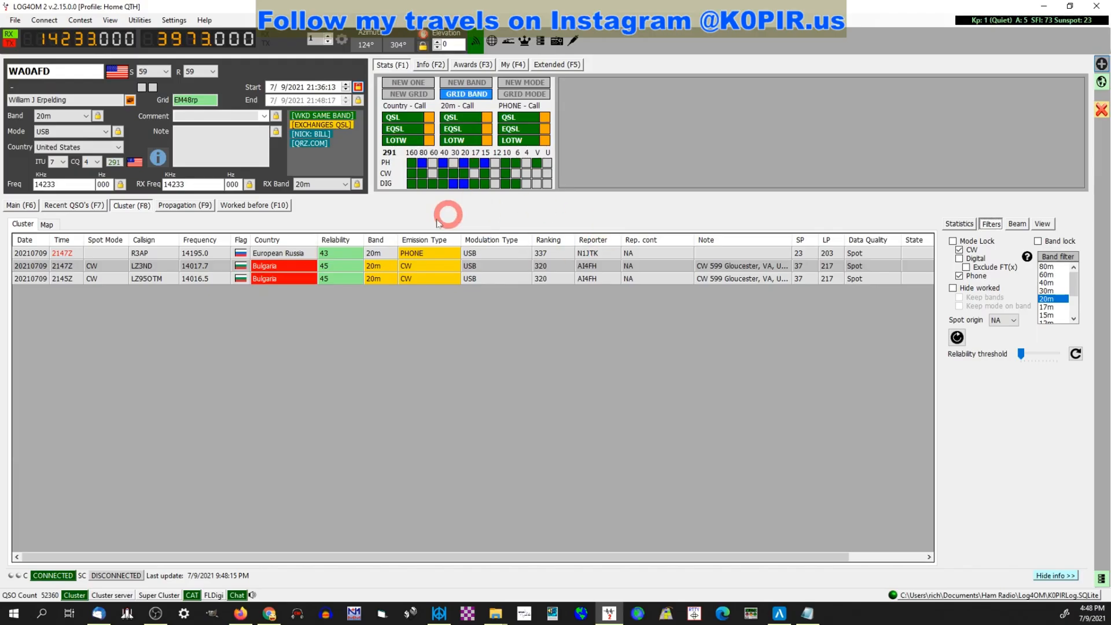
{"action": "left_click", "coordinate": [53, 575]}
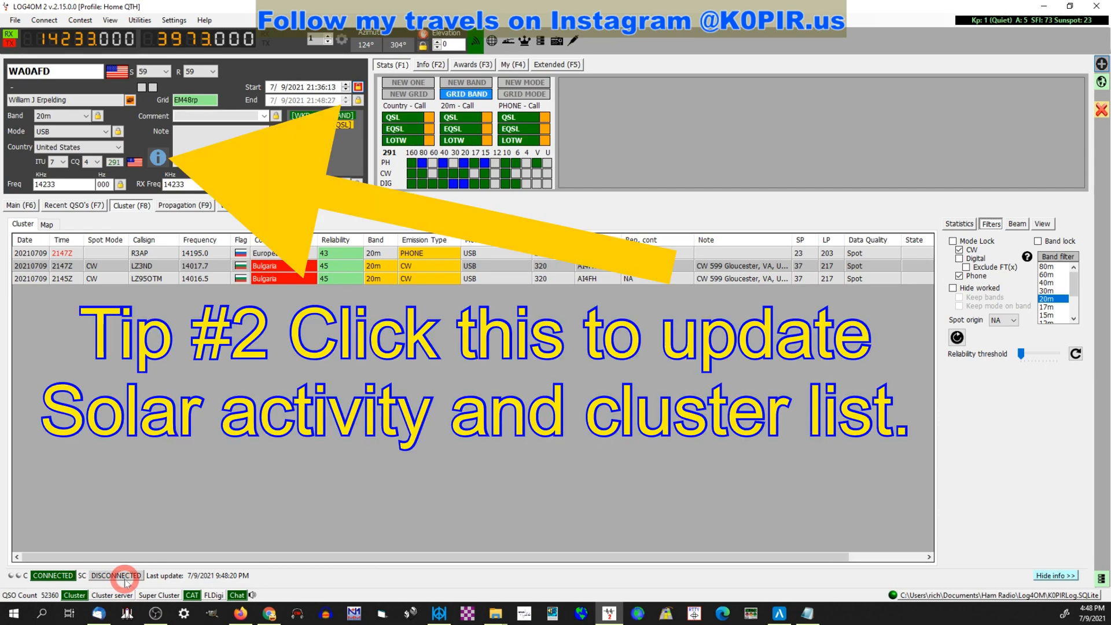
{"action": "mouse_move", "coordinate": [173, 517]}
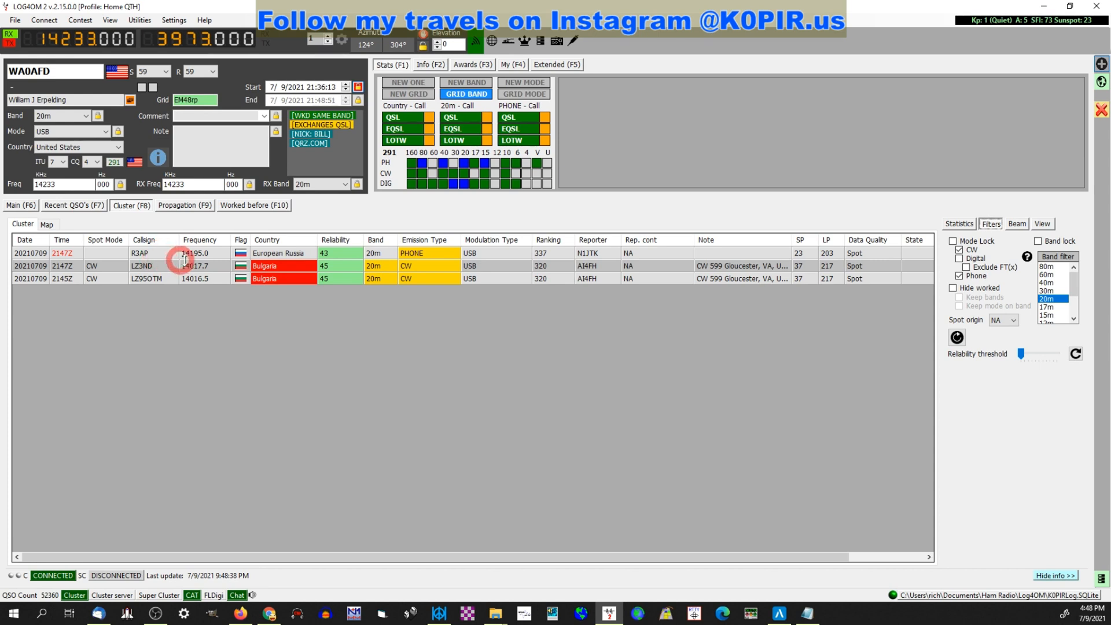
- Load the R3AP 14195 kHz phone spot into the QSO entry panel
{"action": "double_click", "coordinate": [198, 253]}
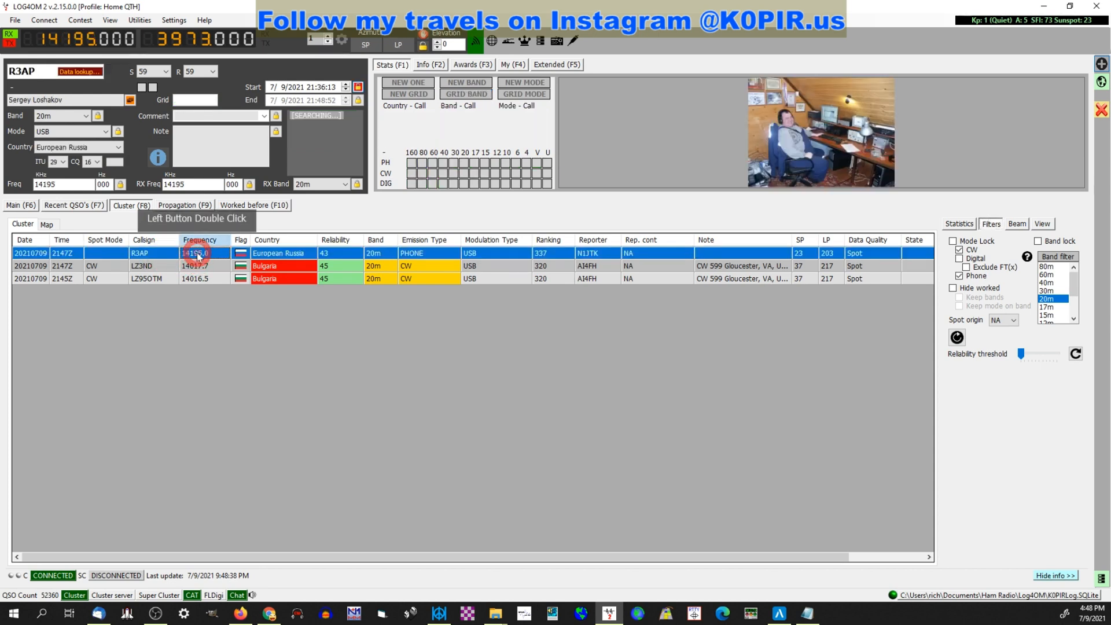
{"action": "double_click", "coordinate": [199, 253]}
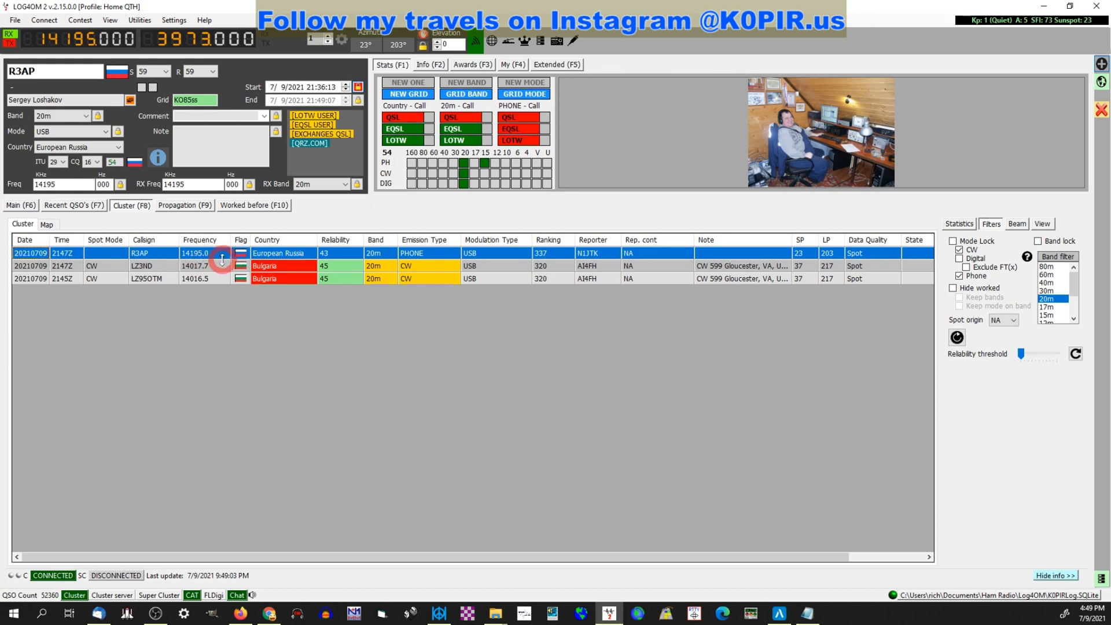
{"action": "mouse_move", "coordinate": [287, 221]}
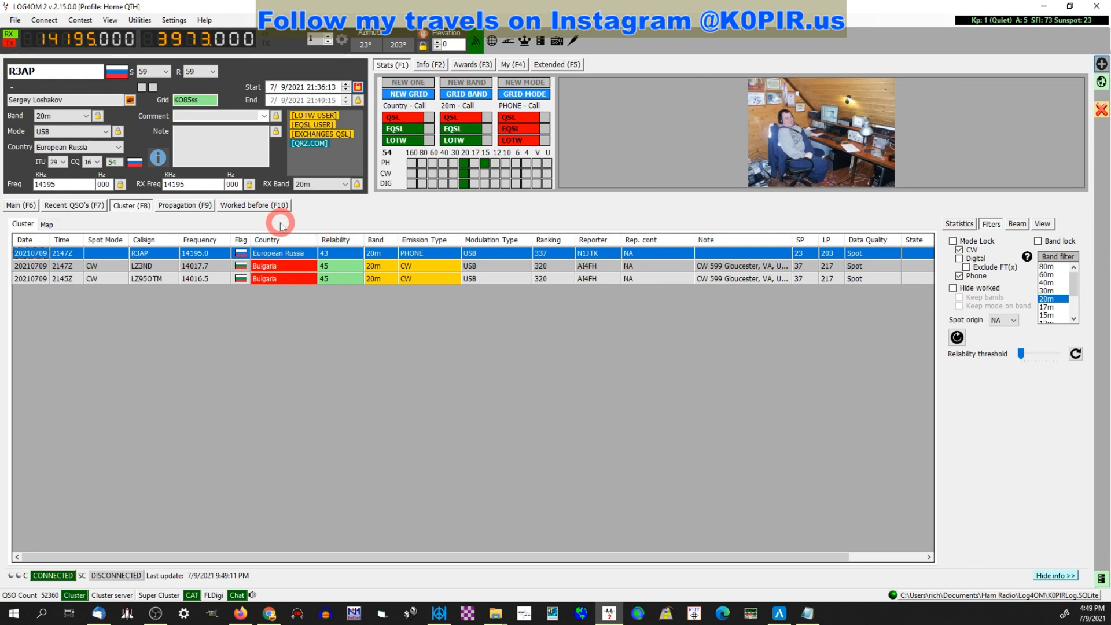
{"action": "mouse_move", "coordinate": [392, 217]}
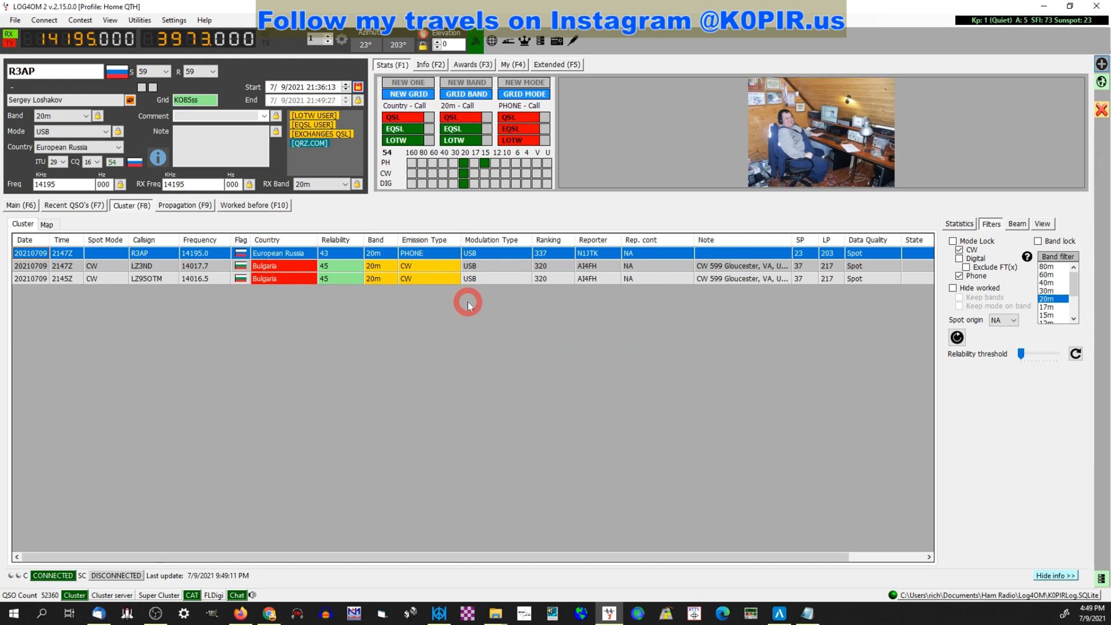
{"action": "mouse_move", "coordinate": [310, 236]}
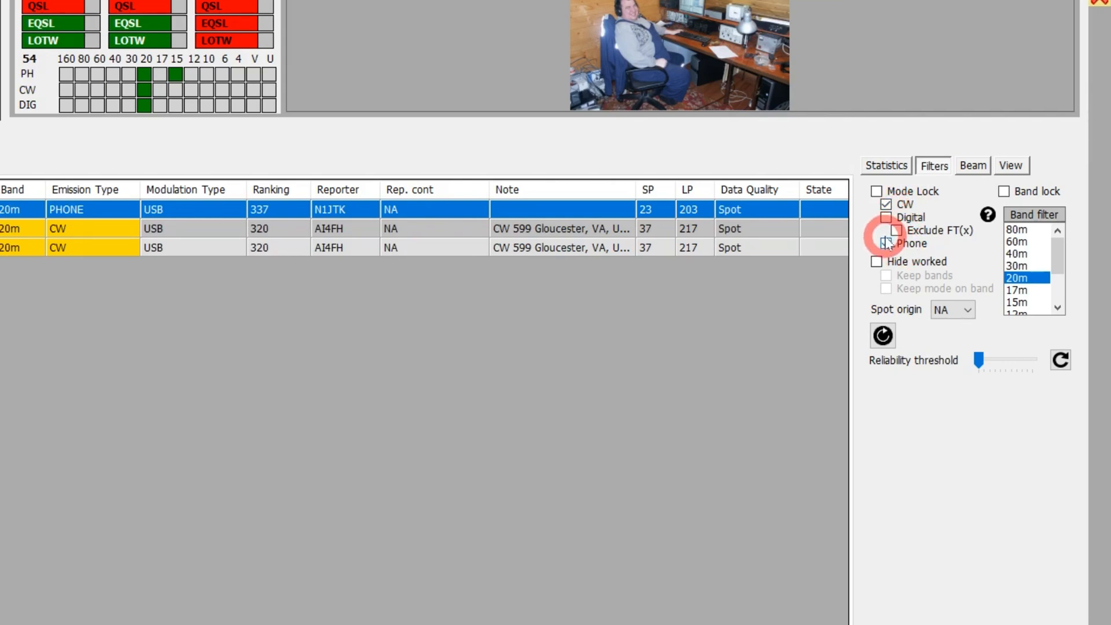
- Raise the minimum spot reliability threshold slider in the Filters tab
{"action": "left_click", "coordinate": [885, 243]}
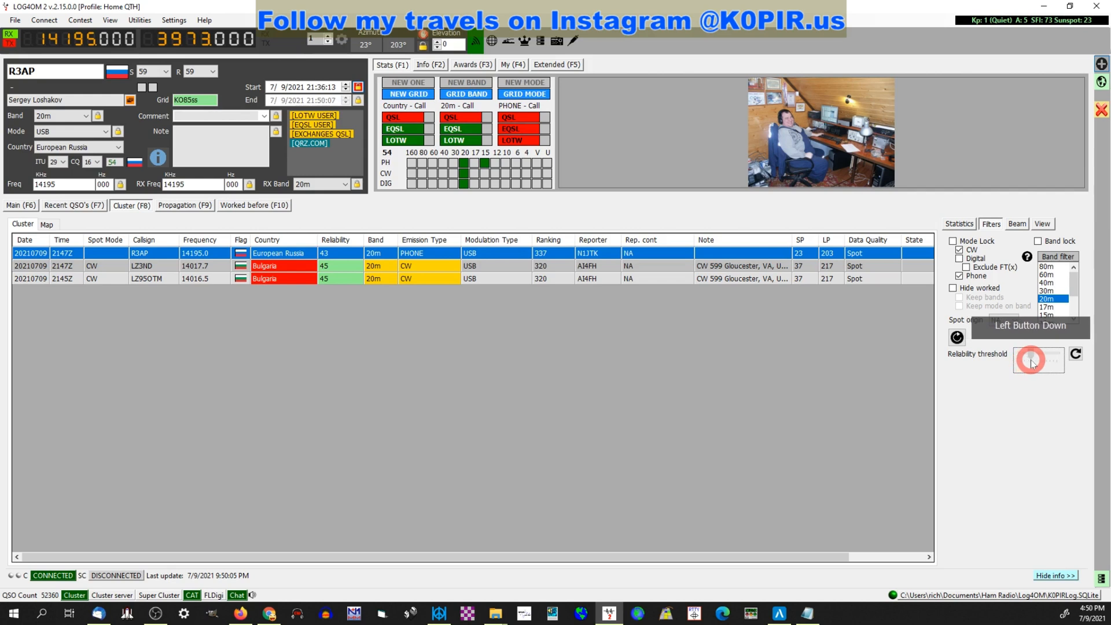
{"action": "left_click", "coordinate": [1030, 360]}
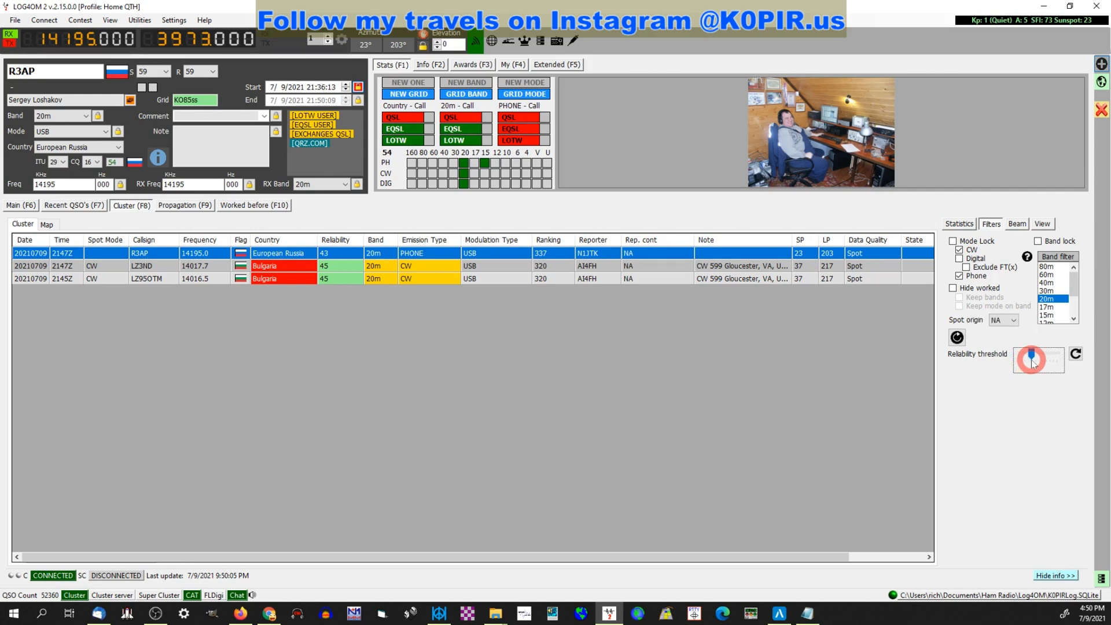
{"action": "left_click", "coordinate": [1031, 356]}
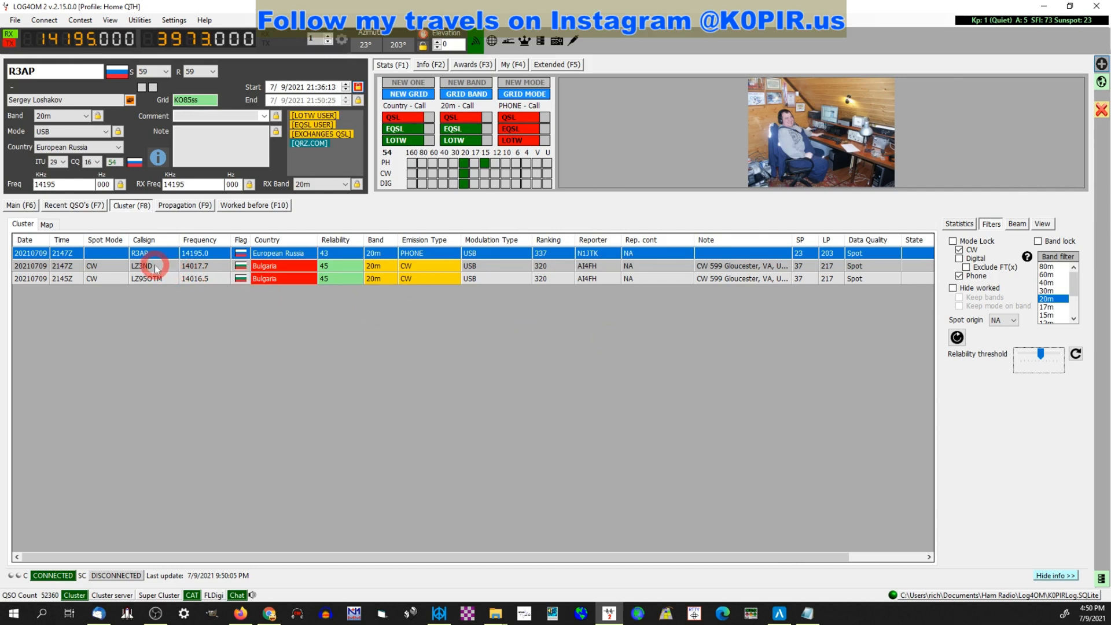
- Load the LZ3ND CW spot on 14017.7 into the contact form and view propagation
{"action": "left_click", "coordinate": [145, 265]}
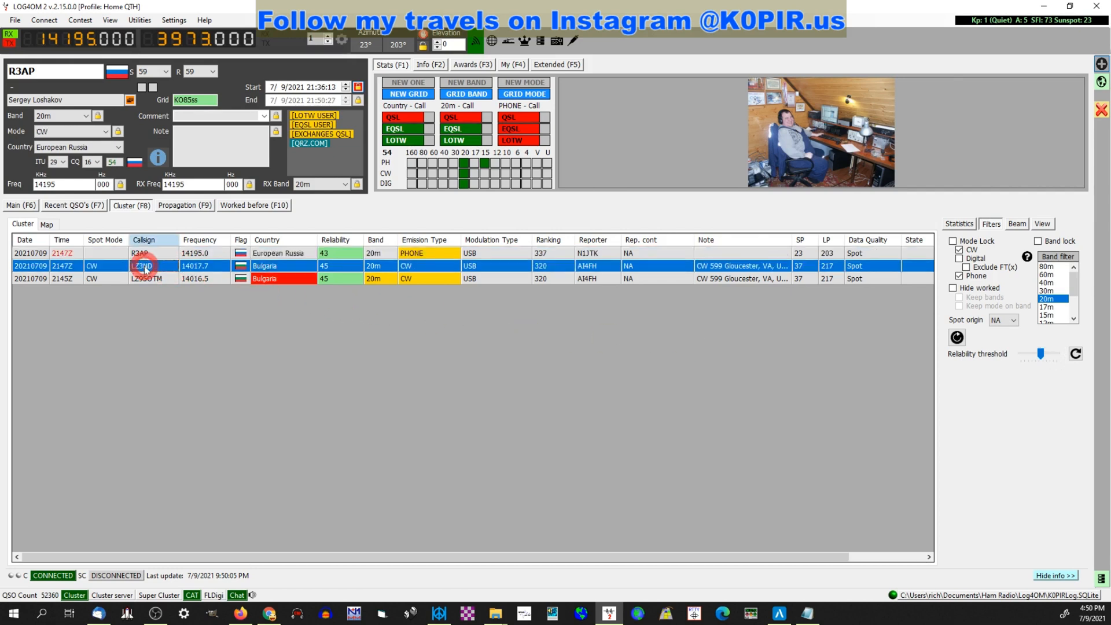
{"action": "double_click", "coordinate": [142, 265]}
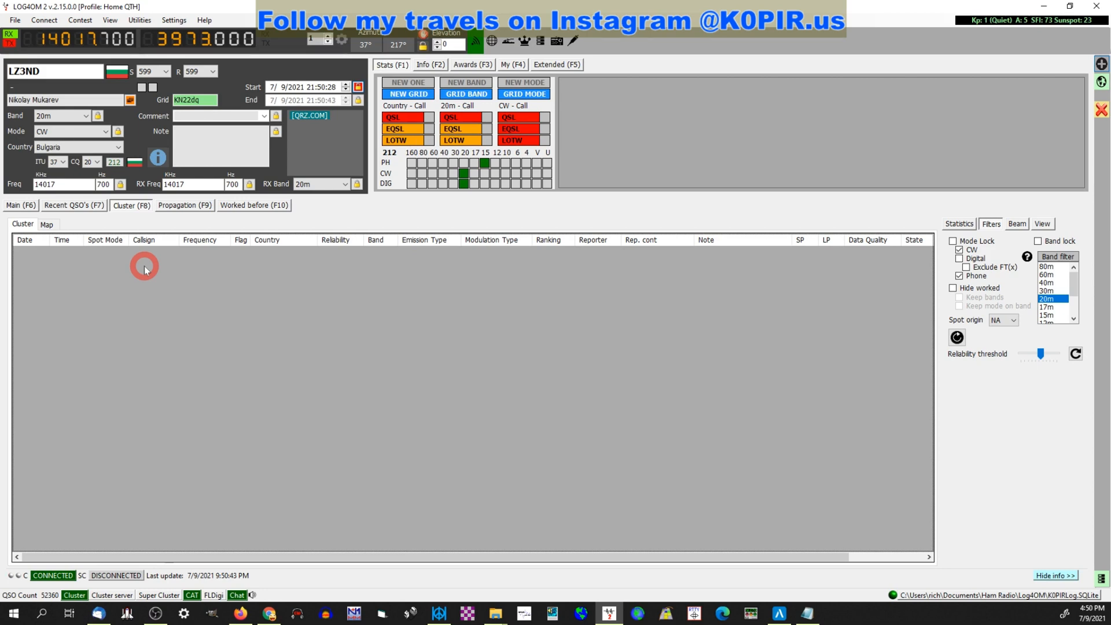
{"action": "mouse_move", "coordinate": [471, 218]}
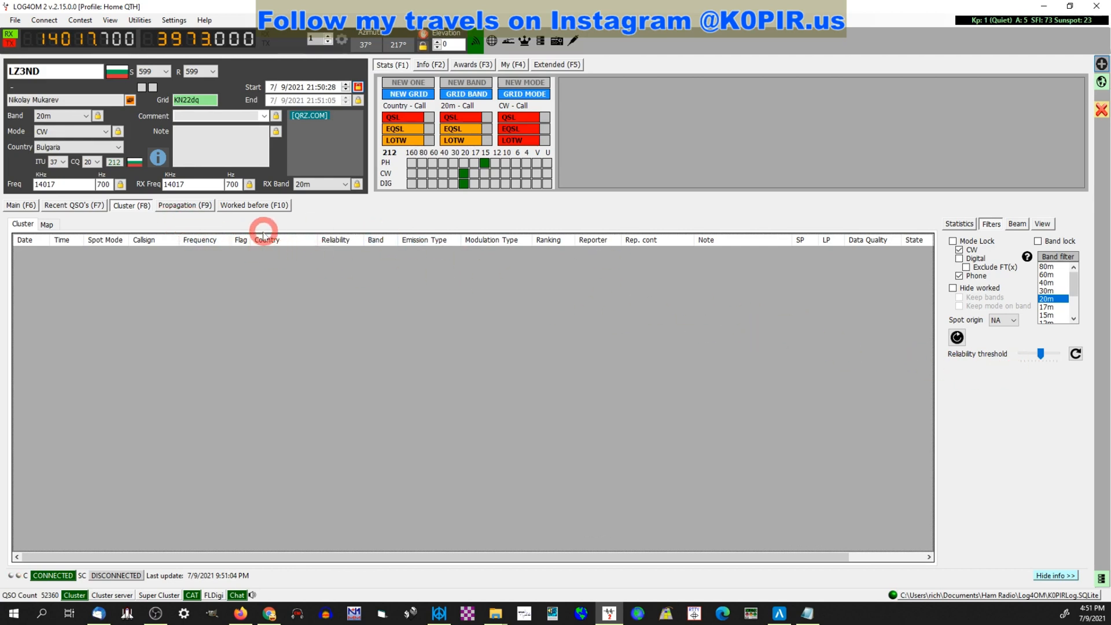
{"action": "left_click", "coordinate": [184, 205]}
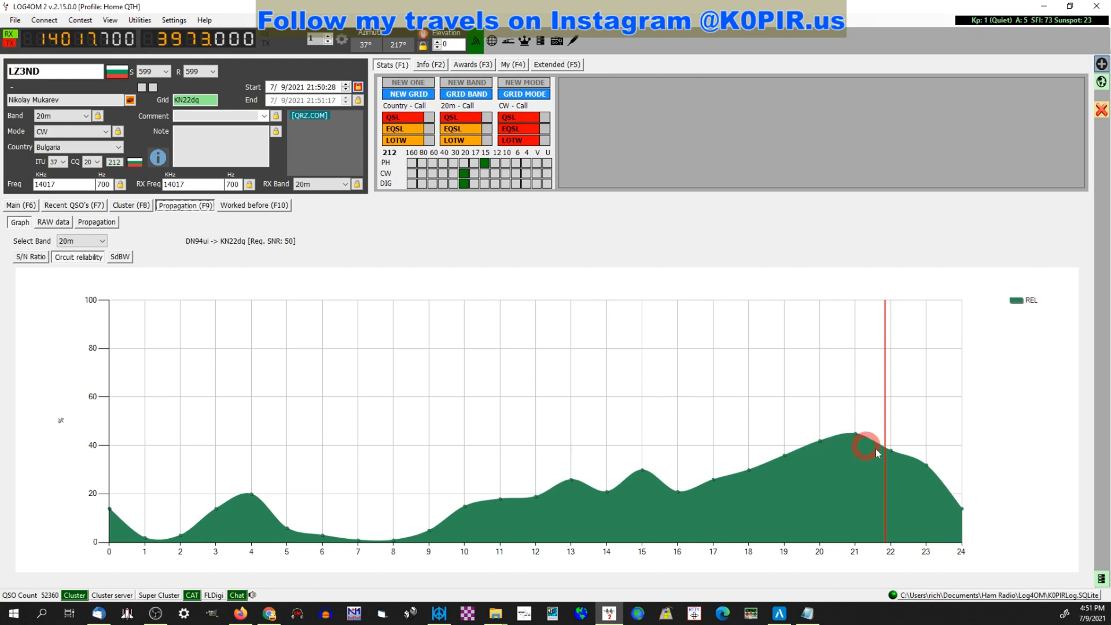
{"action": "mouse_move", "coordinate": [855, 411]}
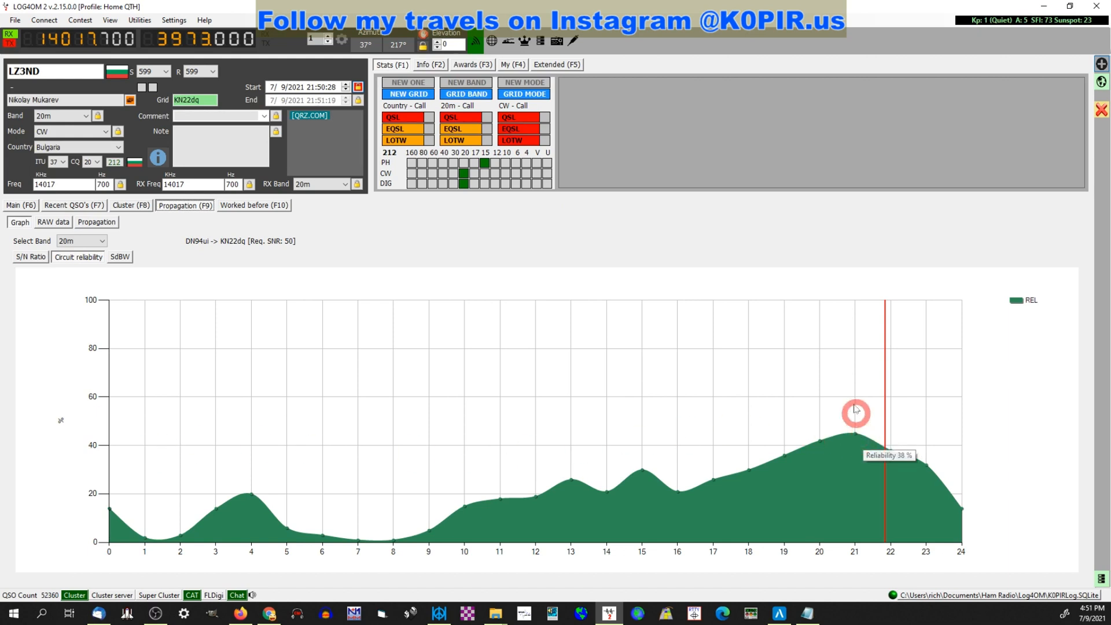
{"action": "mouse_move", "coordinate": [886, 354]}
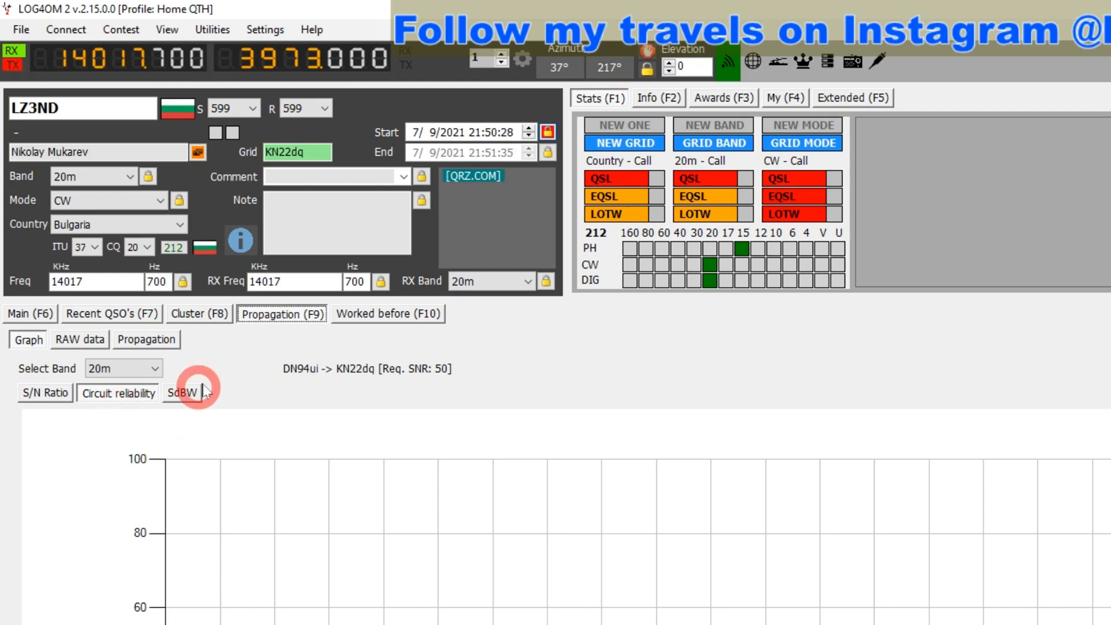
- Display the 20m Circuit reliability graph on the Propagation tab
{"action": "left_click", "coordinate": [82, 108]}
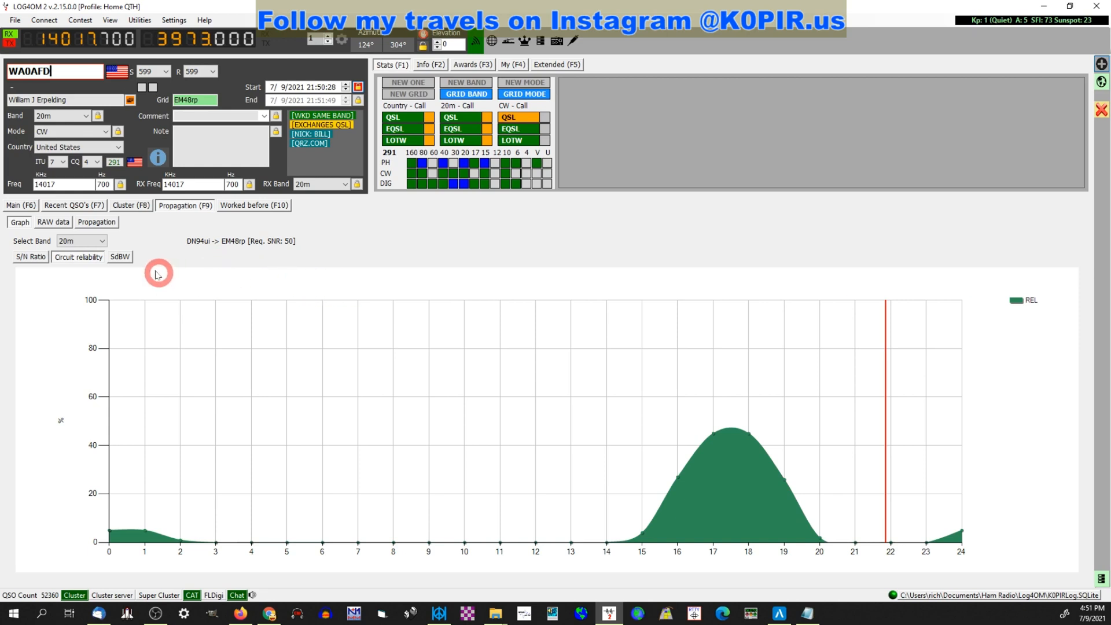
{"action": "left_click", "coordinate": [82, 240]}
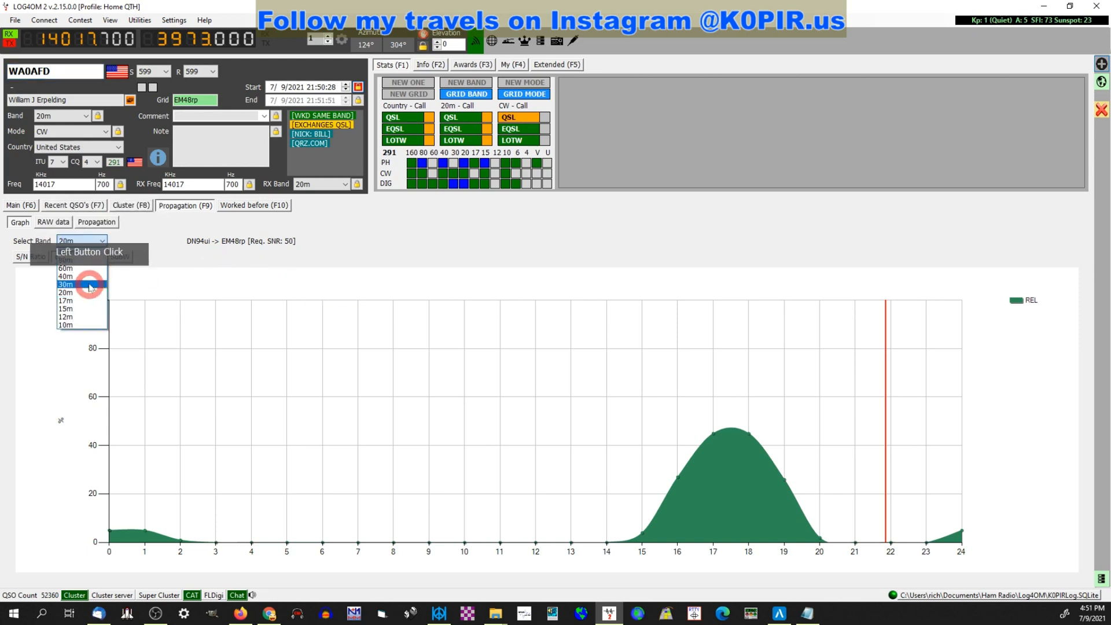
{"action": "left_click", "coordinate": [66, 277]}
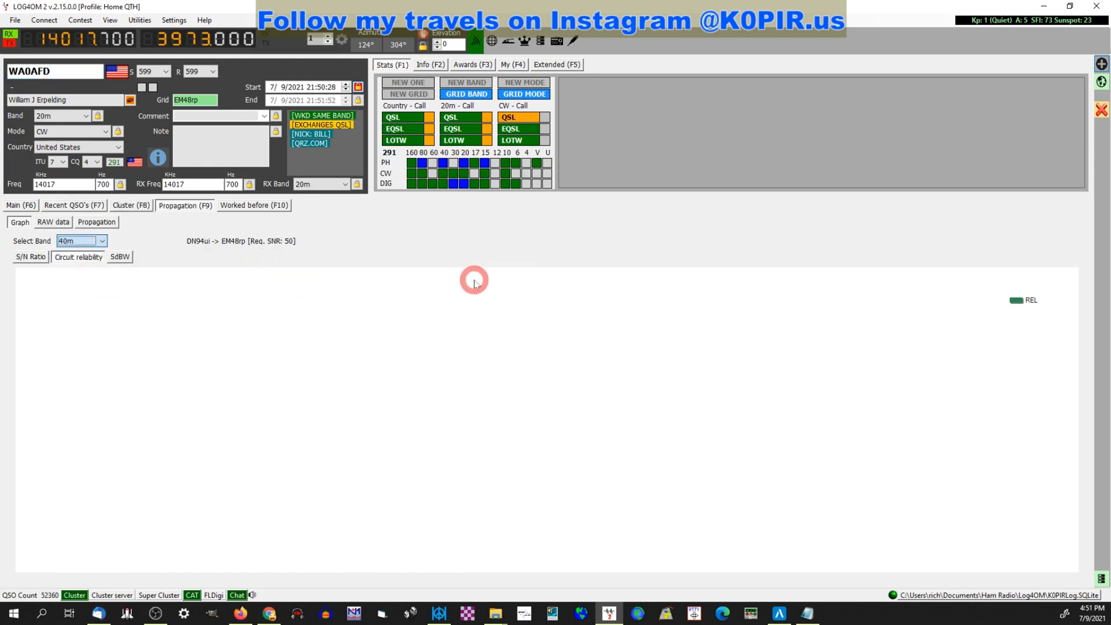
{"action": "mouse_move", "coordinate": [154, 263]}
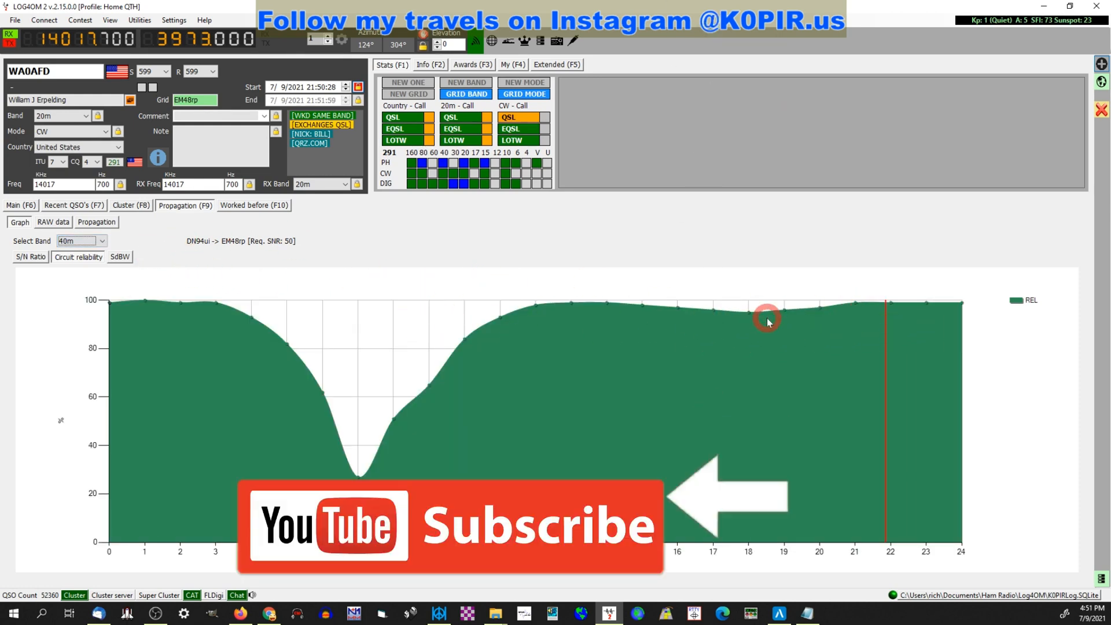
{"action": "mouse_move", "coordinate": [409, 354]}
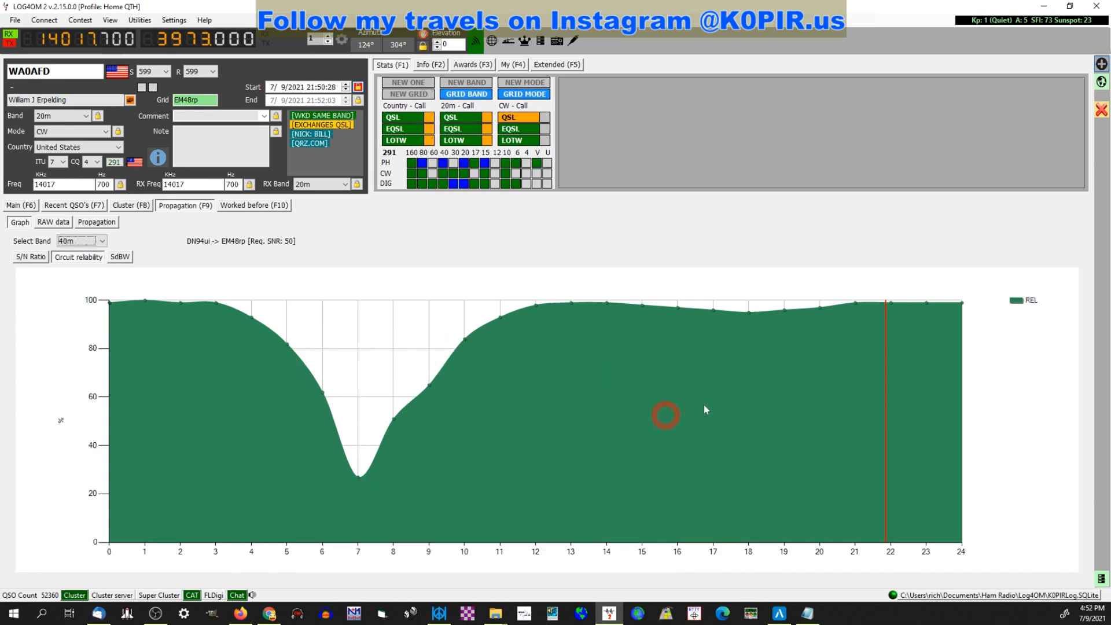
{"action": "mouse_move", "coordinate": [712, 351]}
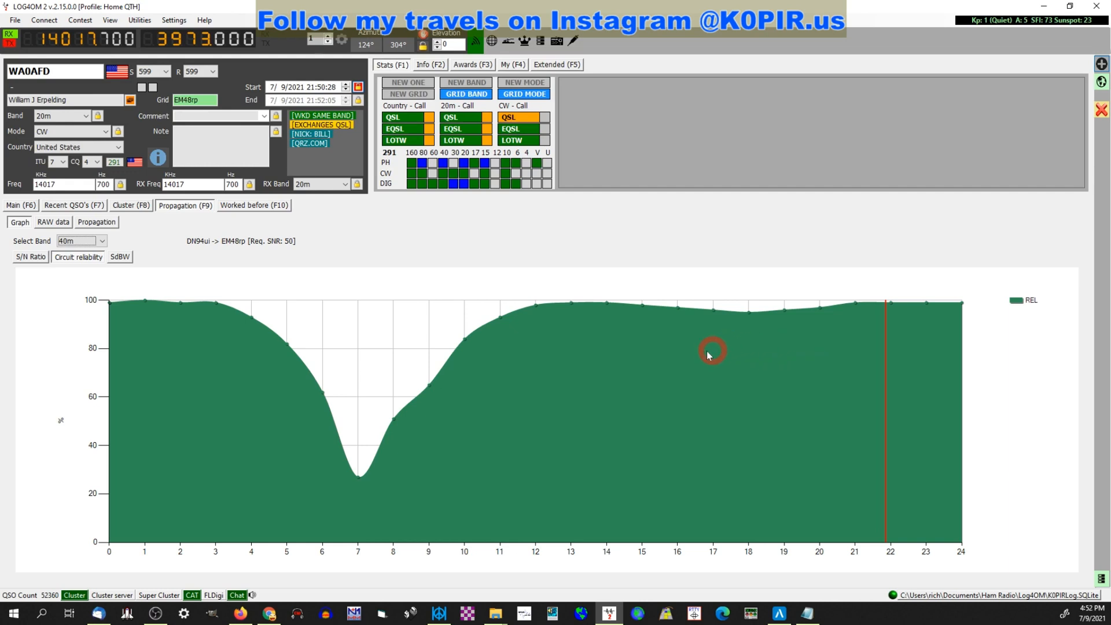
{"action": "mouse_move", "coordinate": [357, 473]}
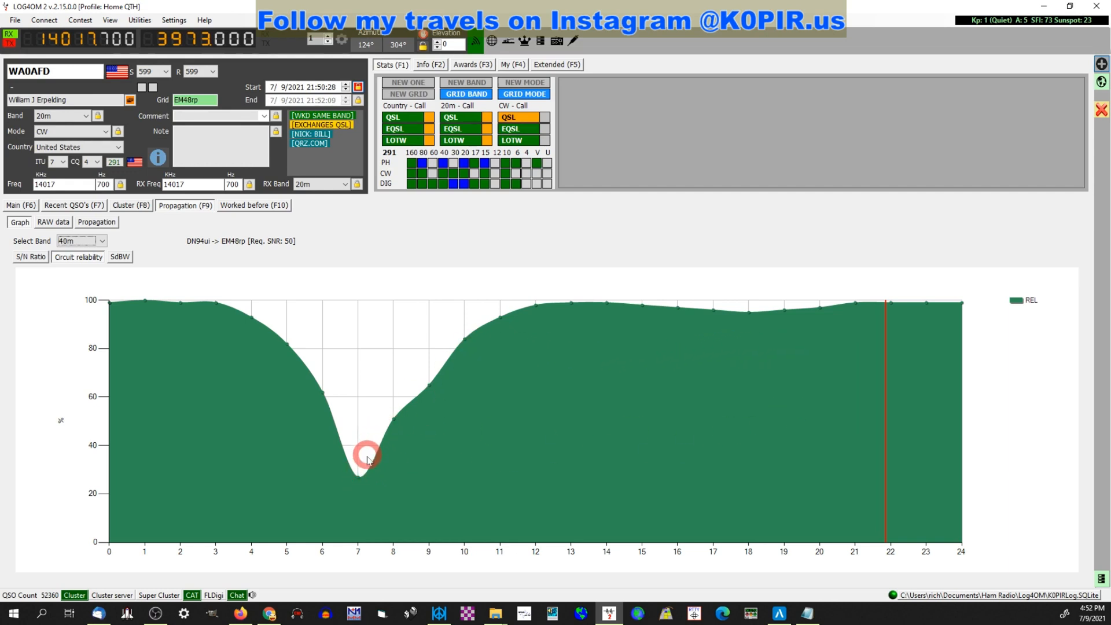
{"action": "mouse_move", "coordinate": [789, 397]}
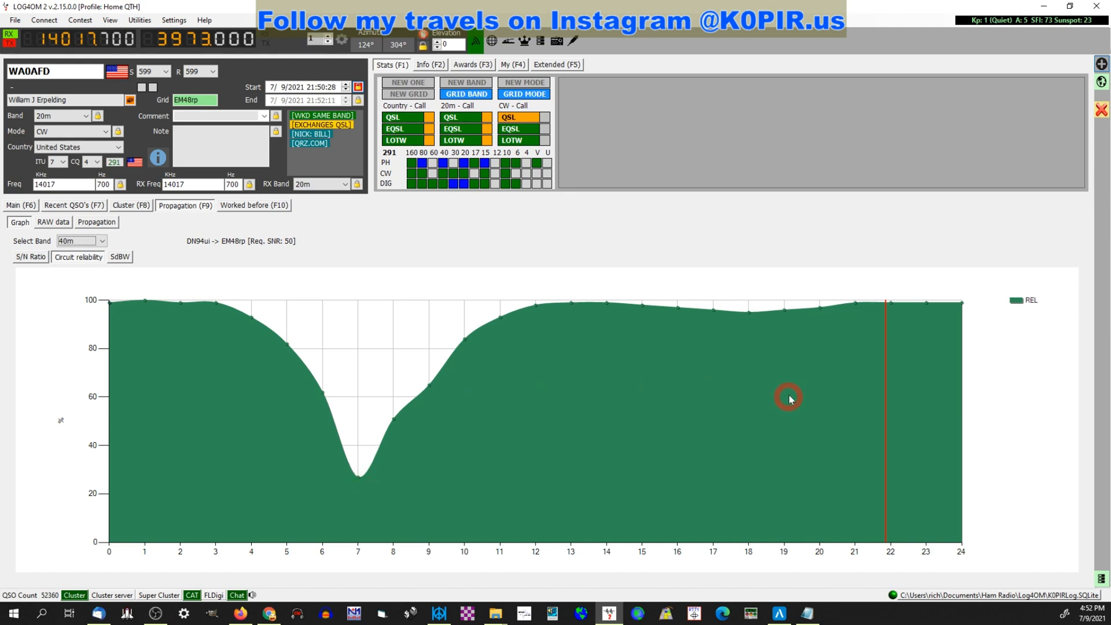
{"action": "mouse_move", "coordinate": [891, 360]}
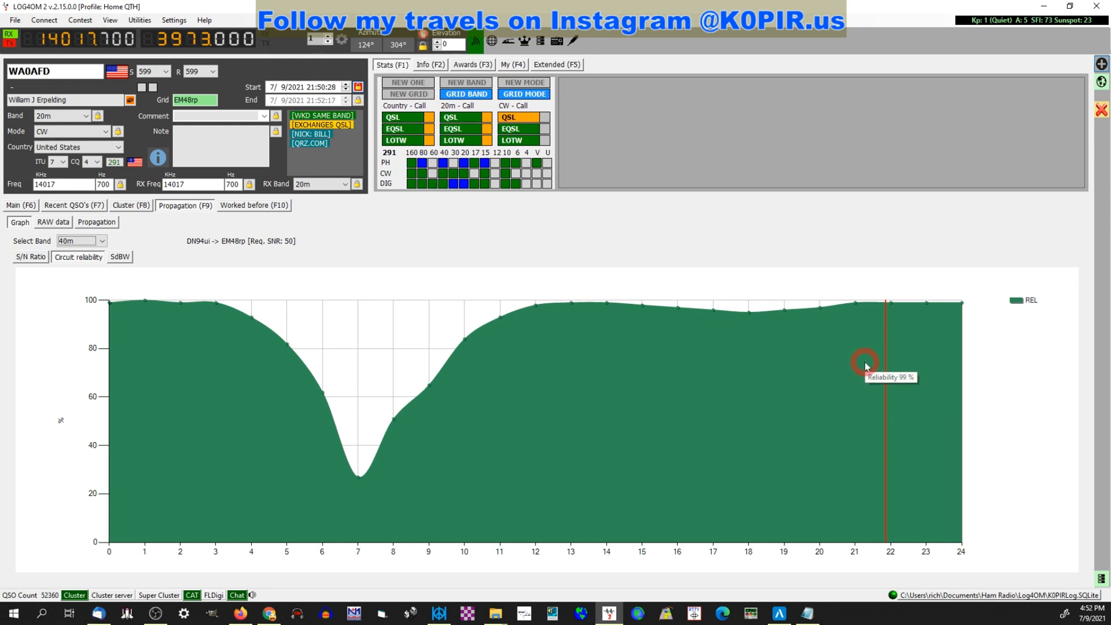
{"action": "mouse_move", "coordinate": [644, 400]}
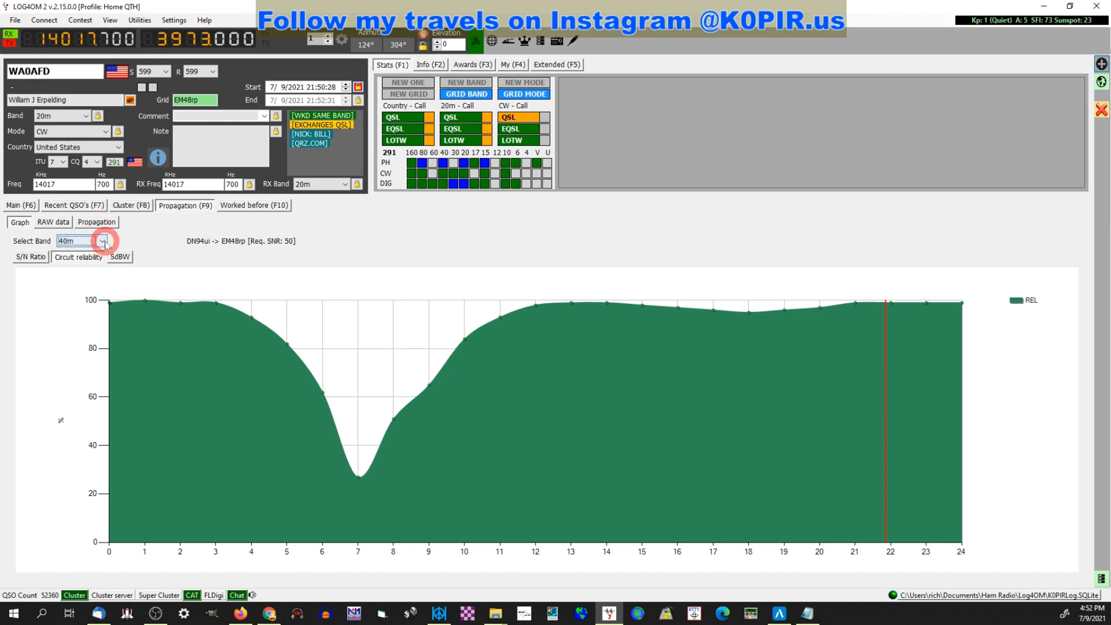
- Switch the Propagation band selector to 15m, then 80m, comparing reliability graphs
{"action": "left_click", "coordinate": [103, 241]}
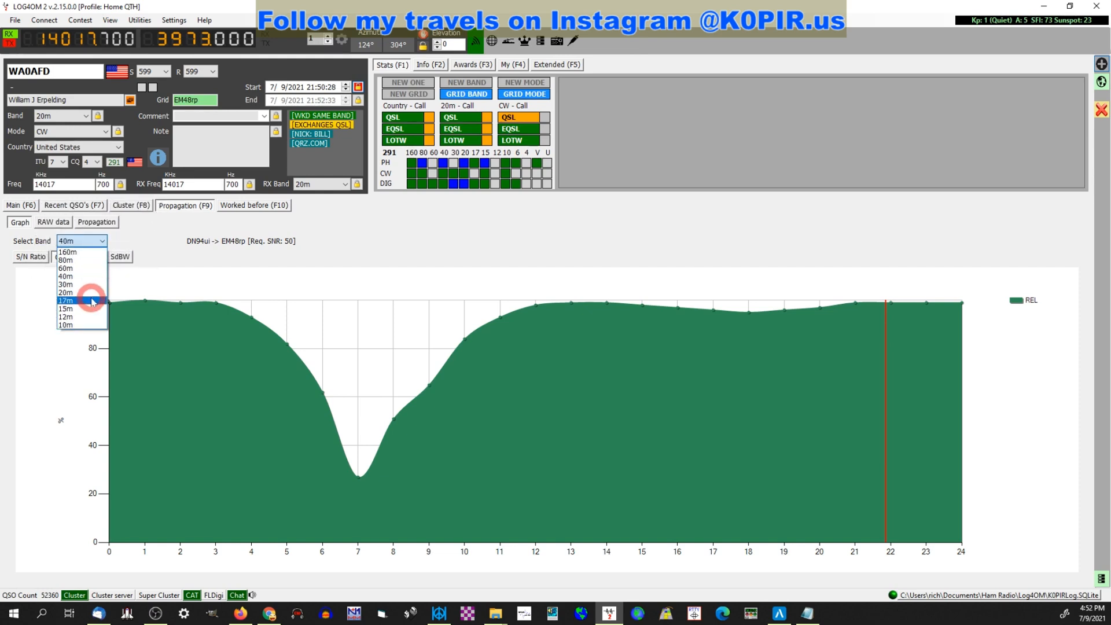
{"action": "left_click", "coordinate": [65, 309]}
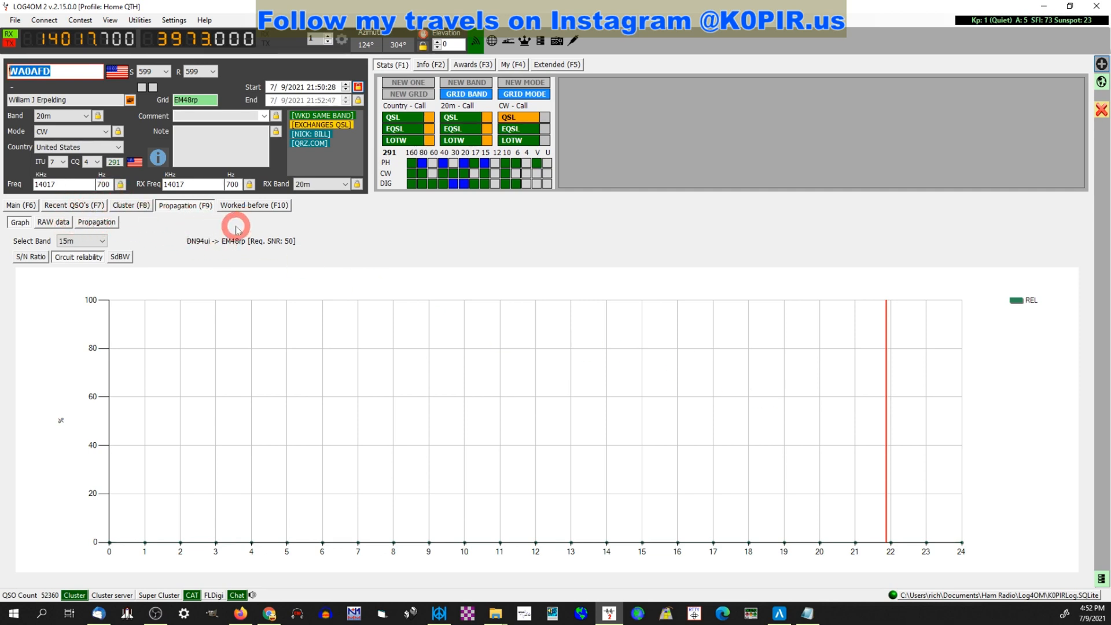
{"action": "left_click", "coordinate": [80, 241]}
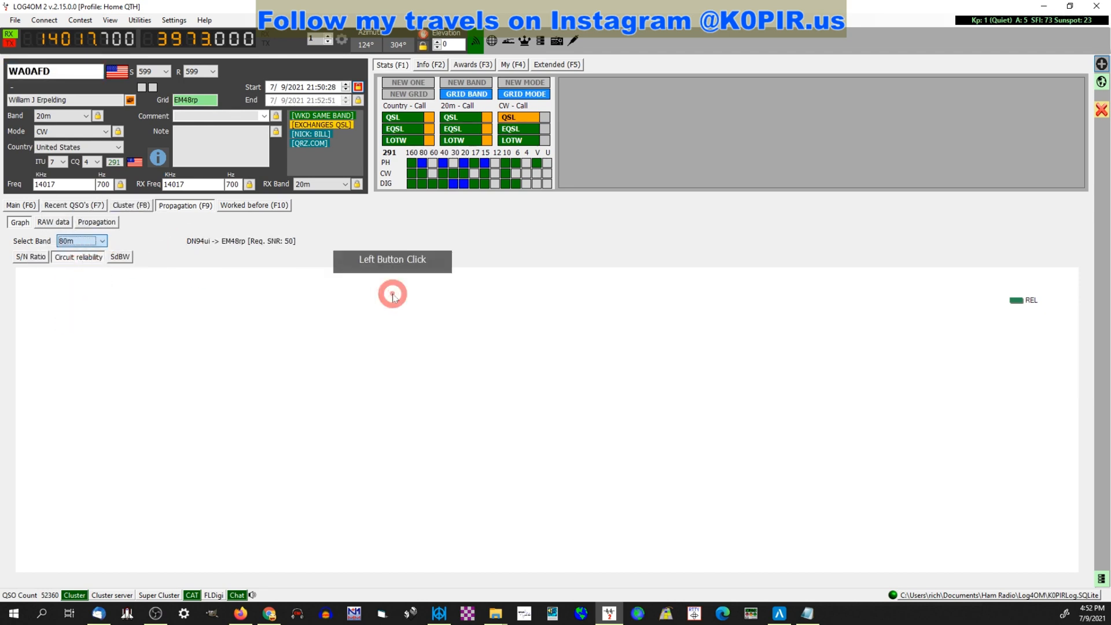
{"action": "left_click", "coordinate": [391, 294]}
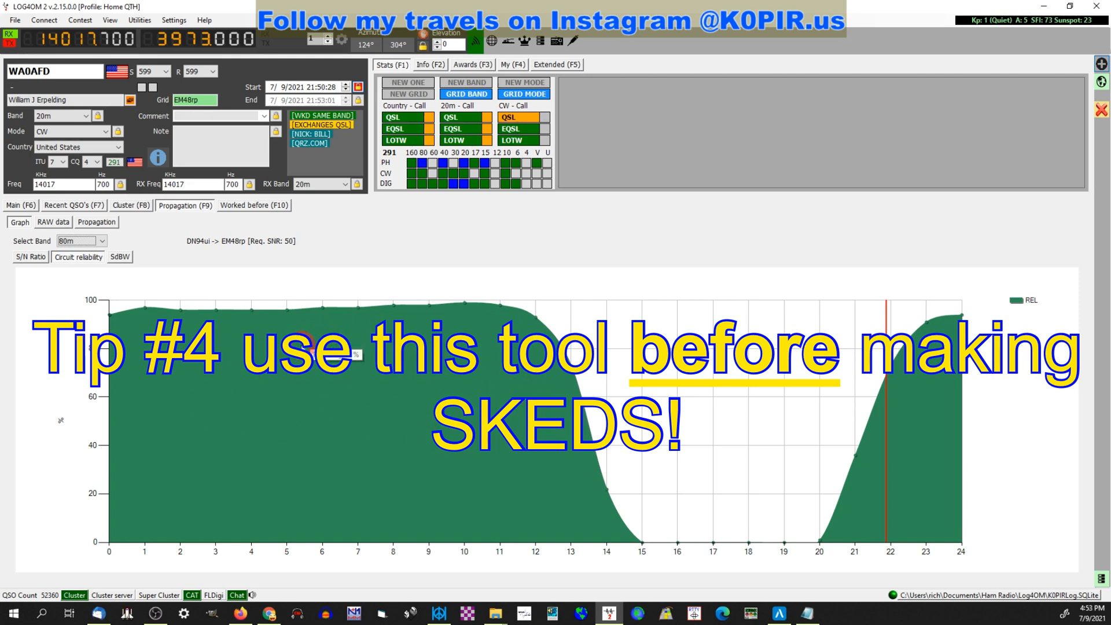
{"action": "mouse_move", "coordinate": [931, 436]}
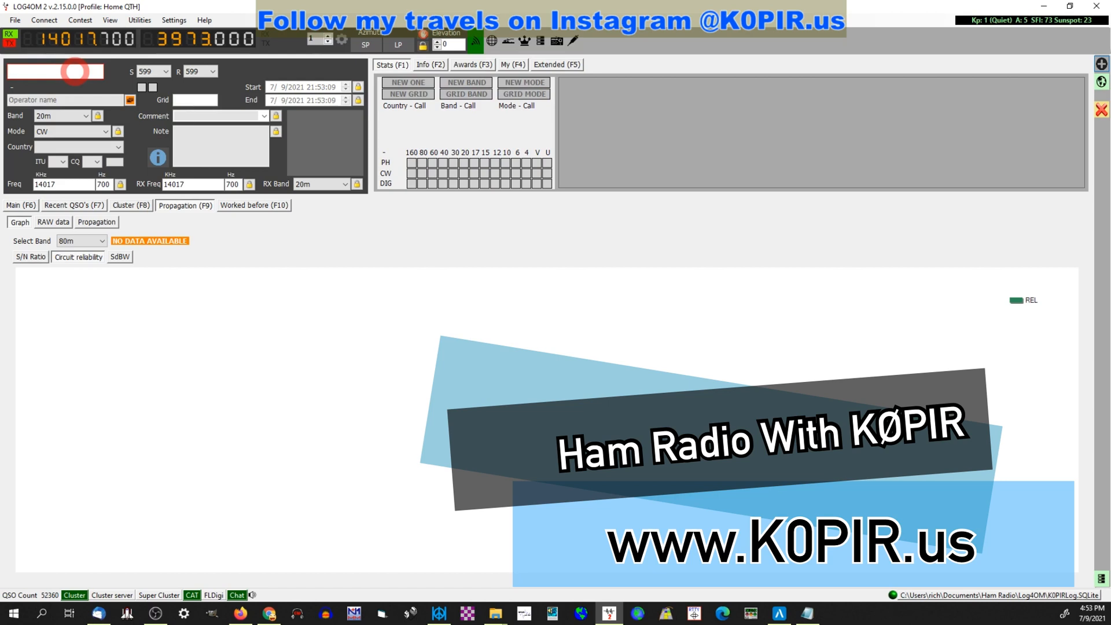
{"action": "type", "text": "KL7HRO"}
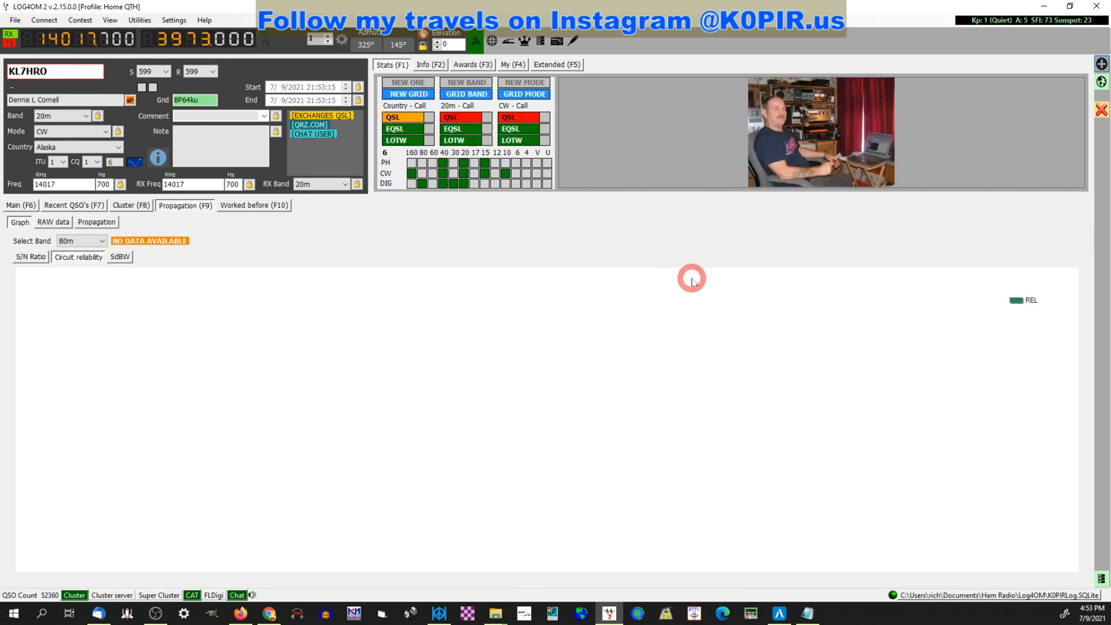
{"action": "left_click", "coordinate": [81, 240]}
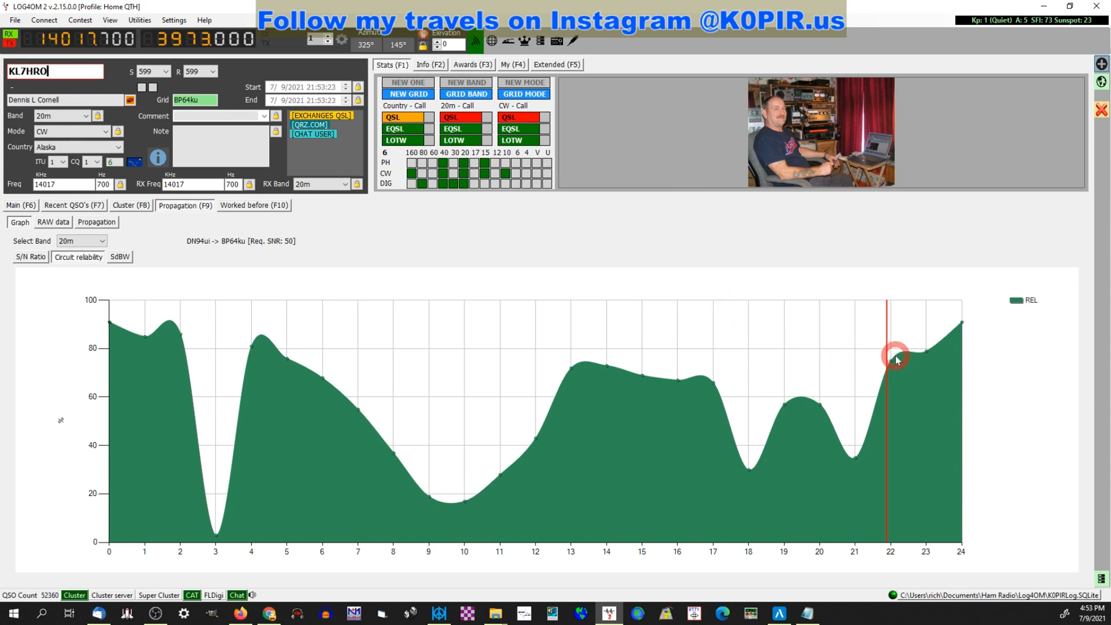
{"action": "mouse_move", "coordinate": [913, 381]}
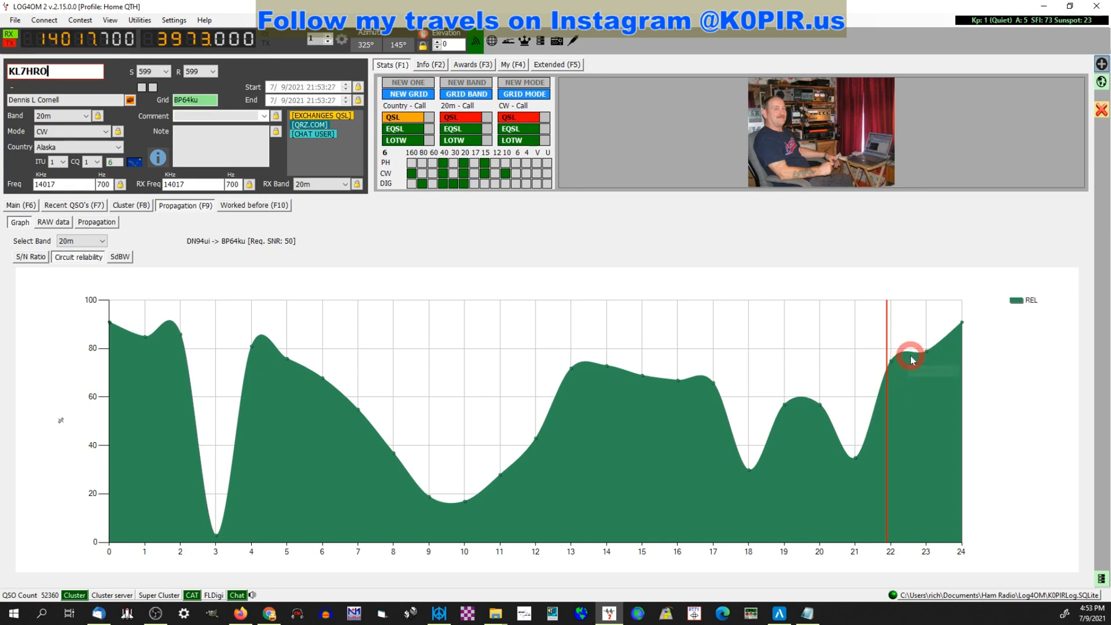
{"action": "mouse_move", "coordinate": [918, 357]}
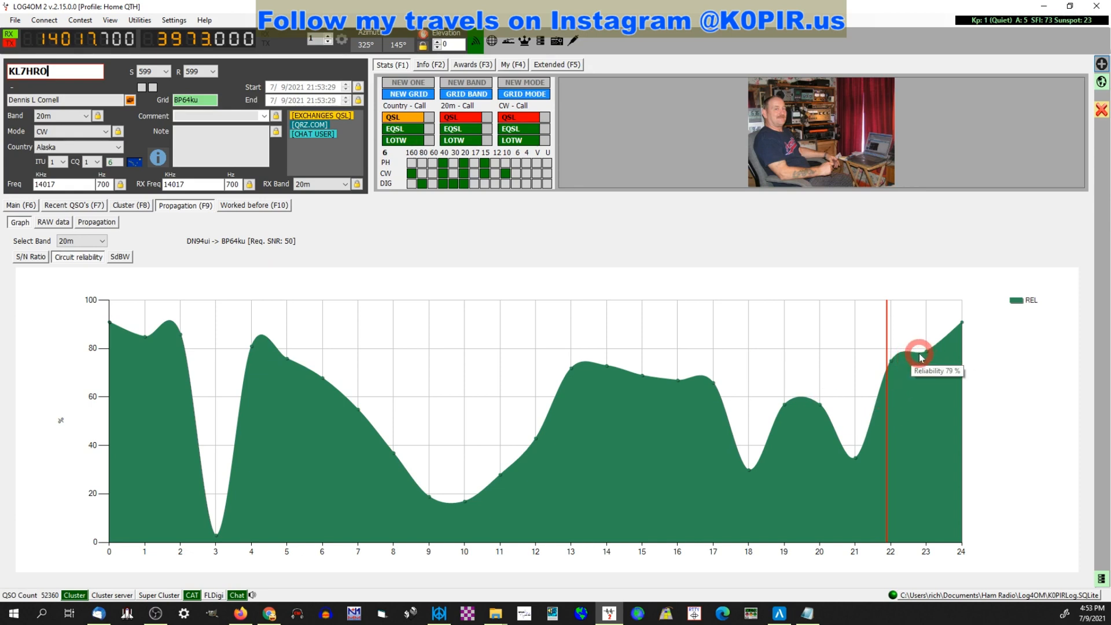
{"action": "mouse_move", "coordinate": [869, 255]}
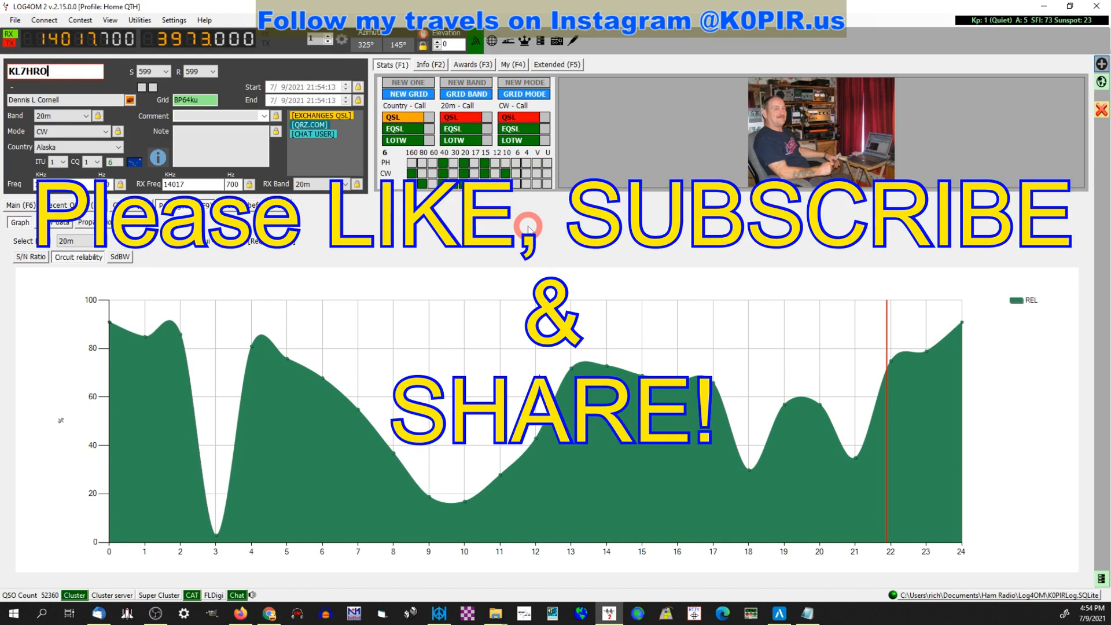
{"action": "mouse_move", "coordinate": [441, 259]}
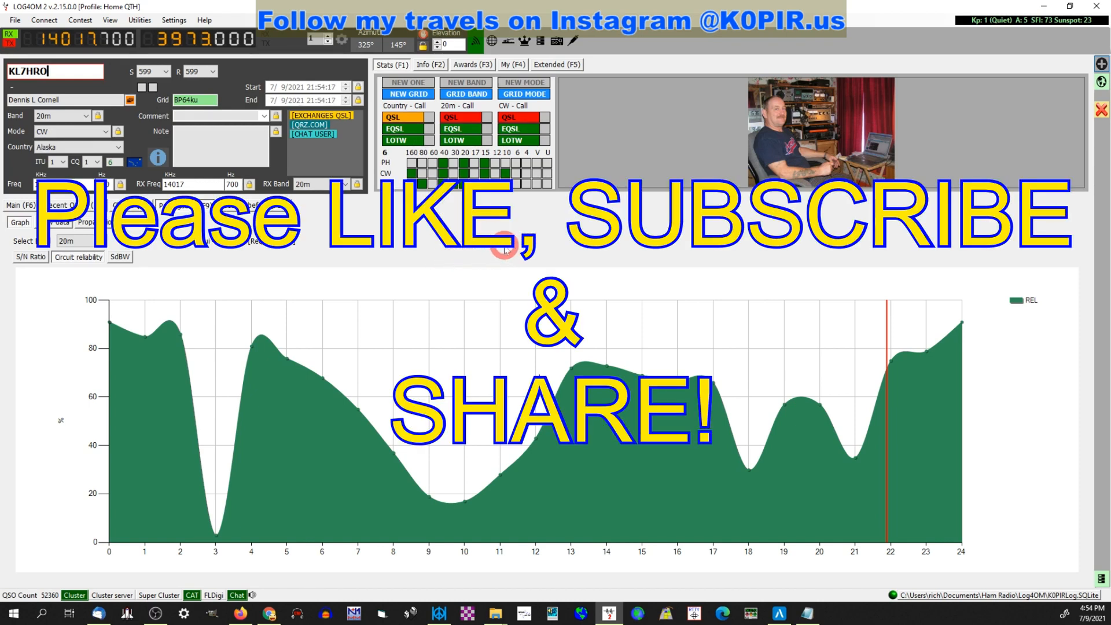
{"action": "mouse_move", "coordinate": [546, 262]}
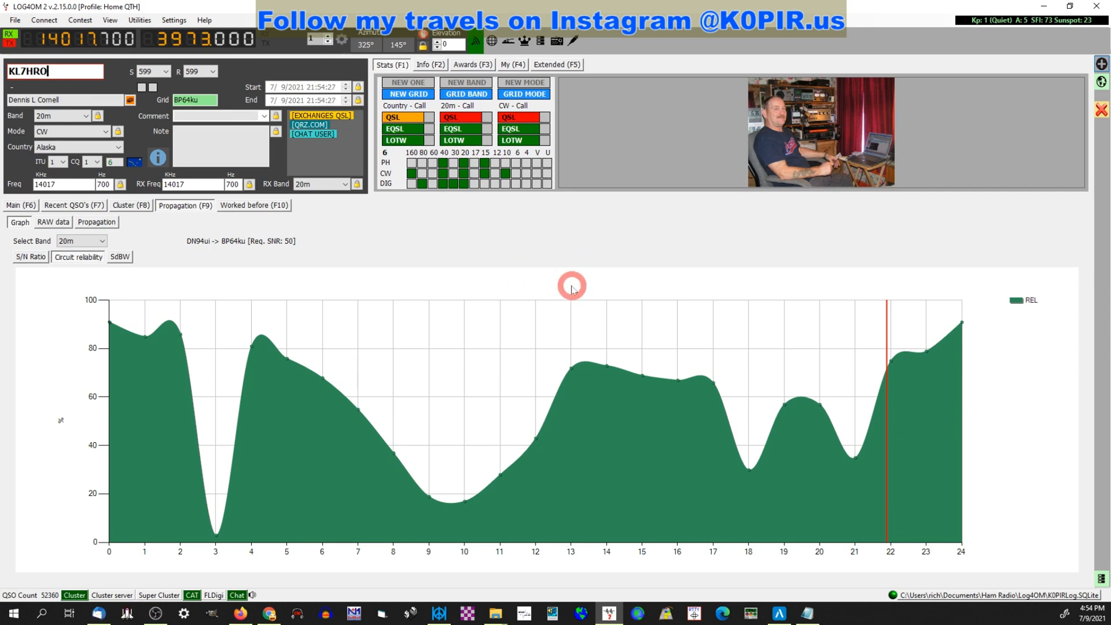
{"action": "mouse_move", "coordinate": [481, 213]}
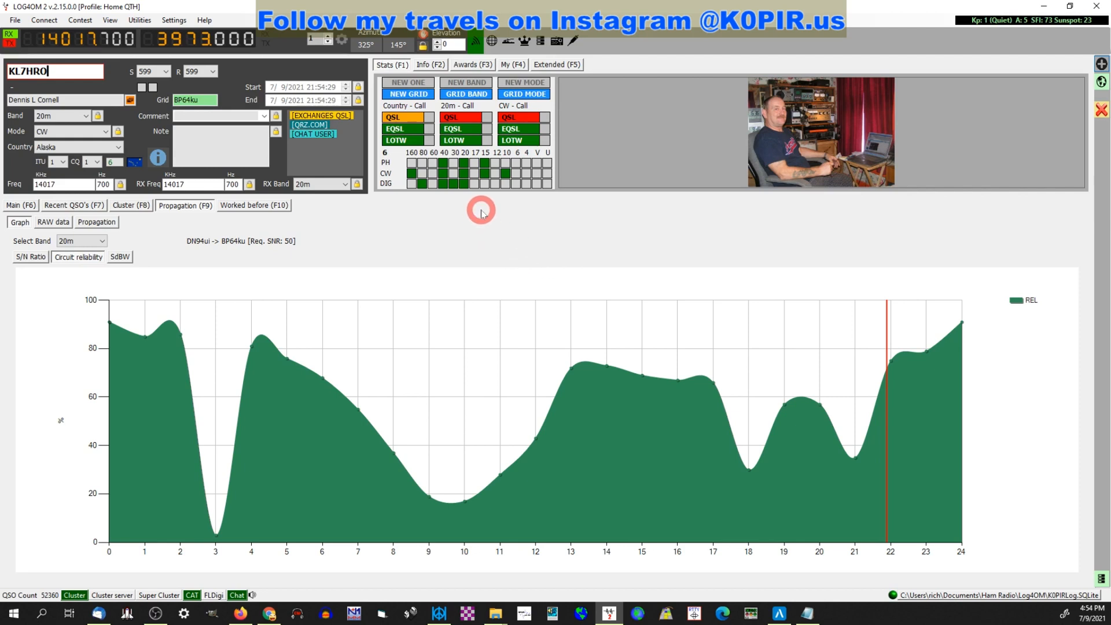
{"action": "mouse_move", "coordinate": [636, 255]}
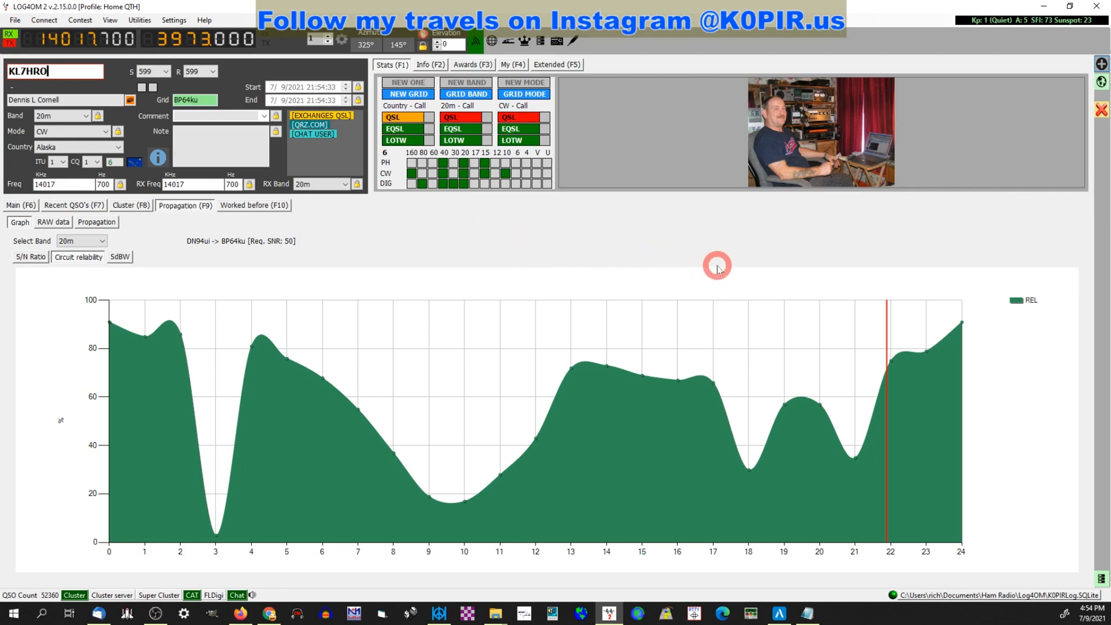
{"action": "mouse_move", "coordinate": [549, 248]}
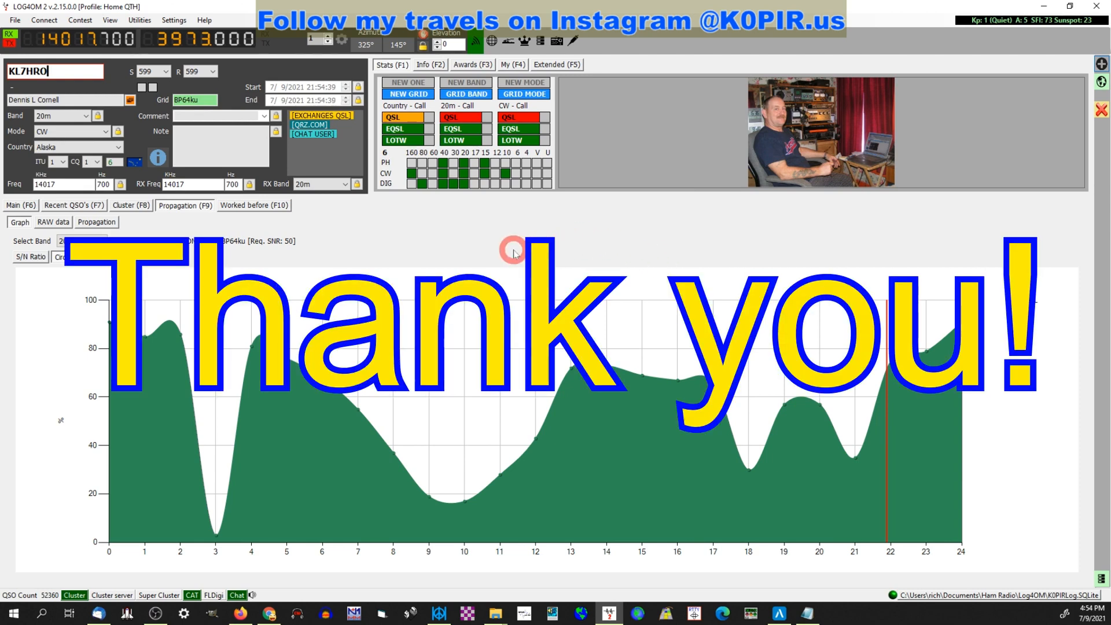
{"action": "mouse_move", "coordinate": [497, 236]}
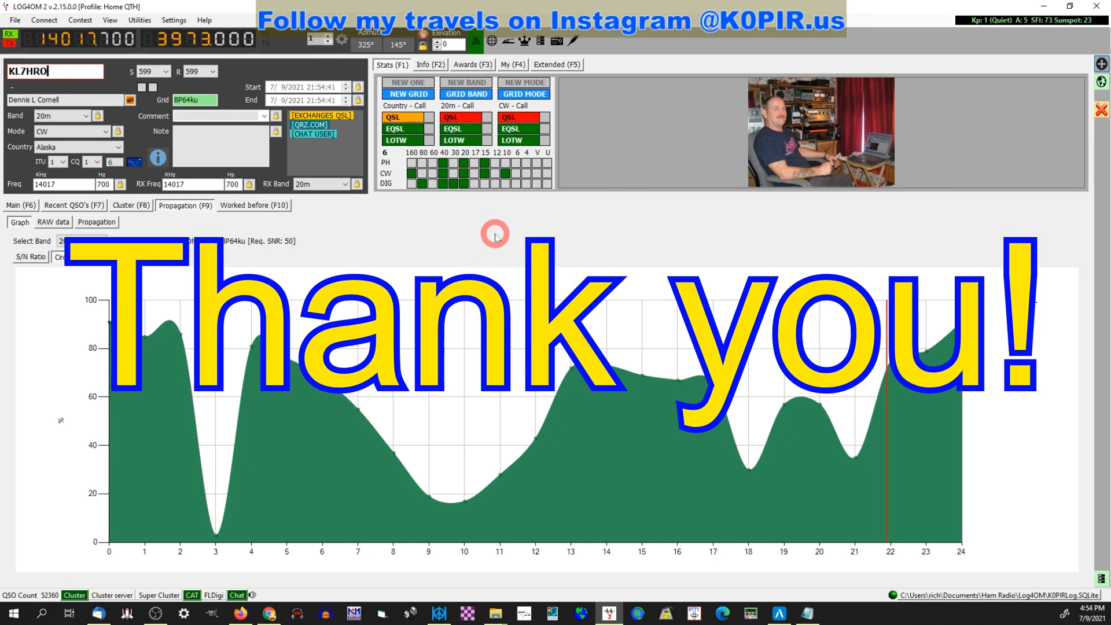